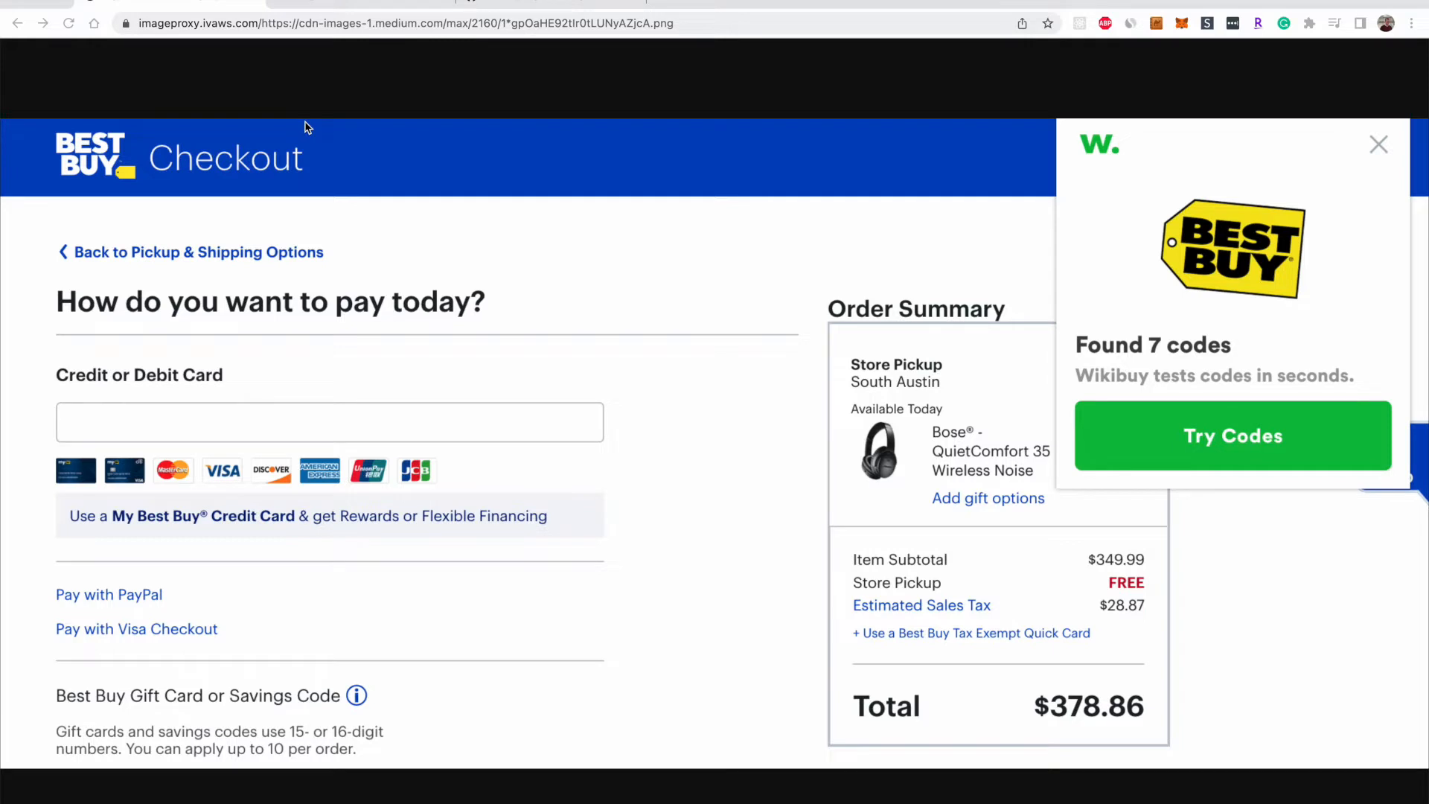
pyautogui.moveTo(219, 386)
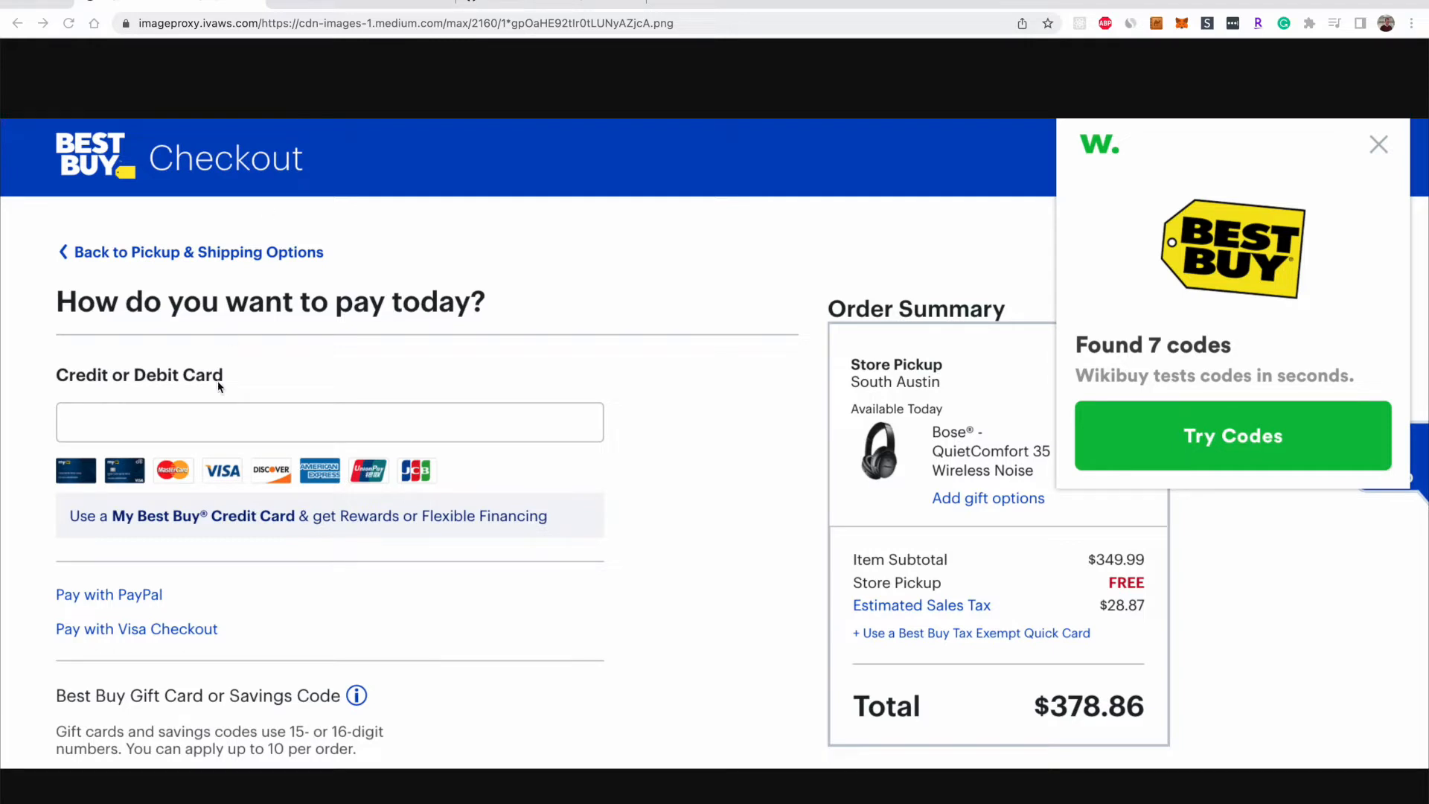
pyautogui.moveTo(192, 487)
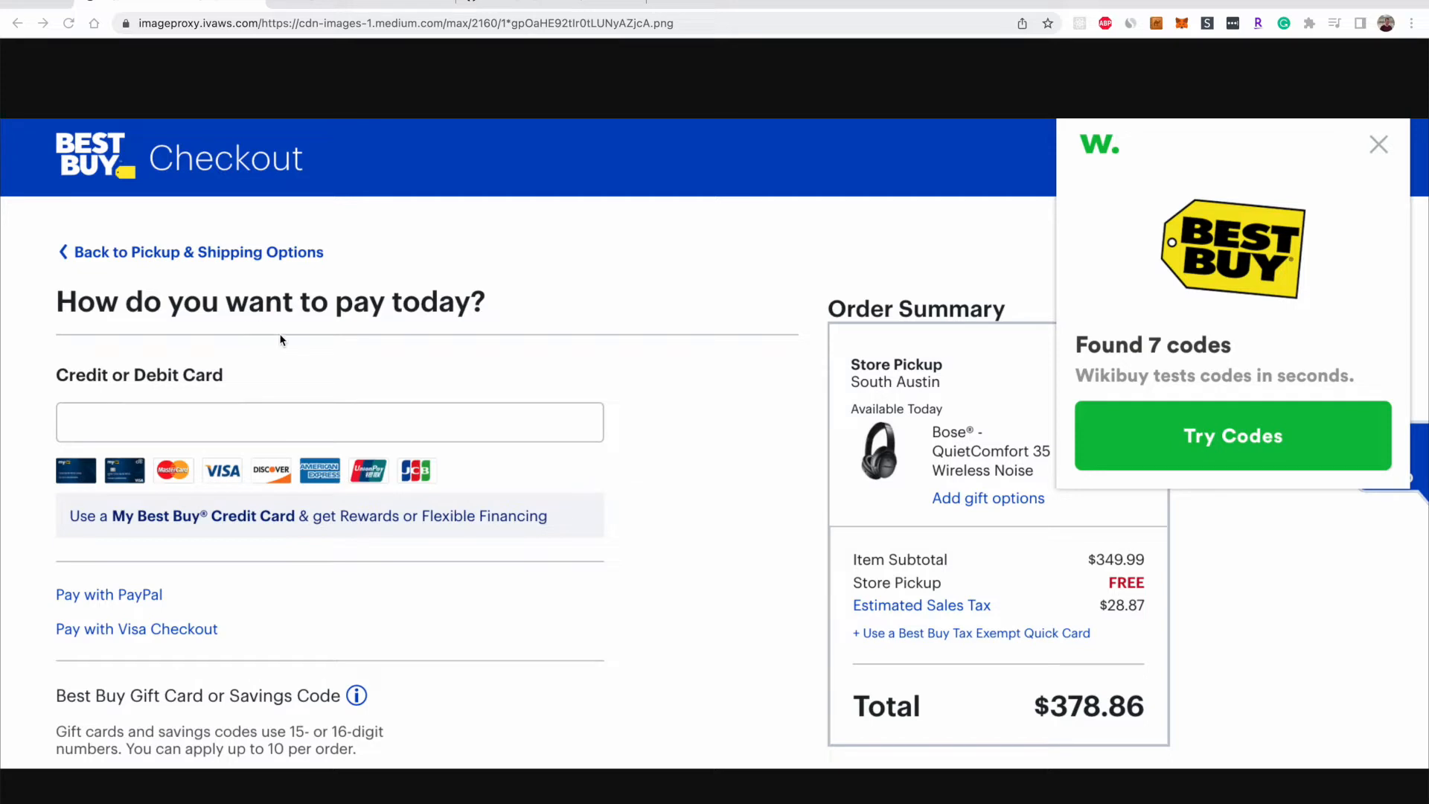
pyautogui.moveTo(264, 449)
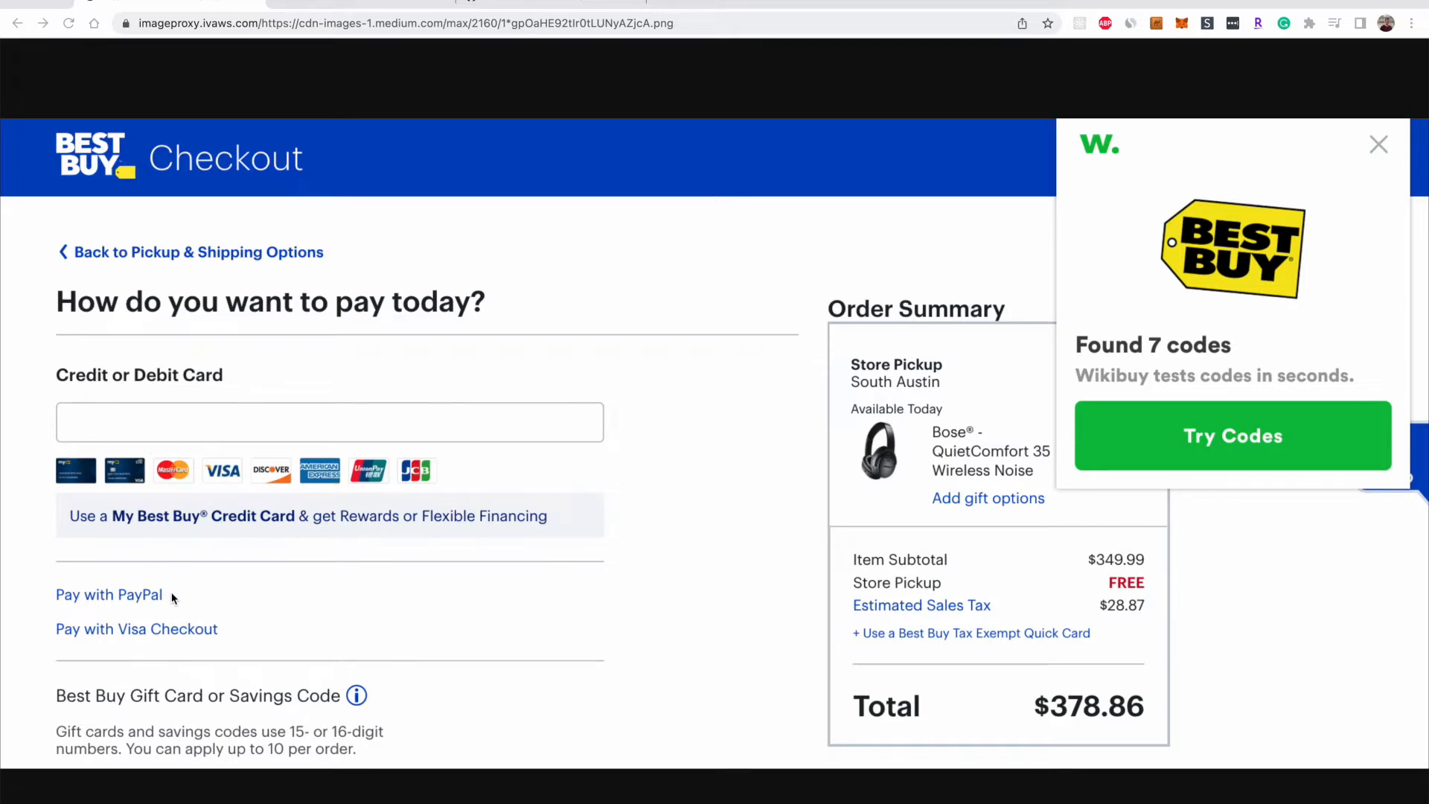
pyautogui.moveTo(1134, 242)
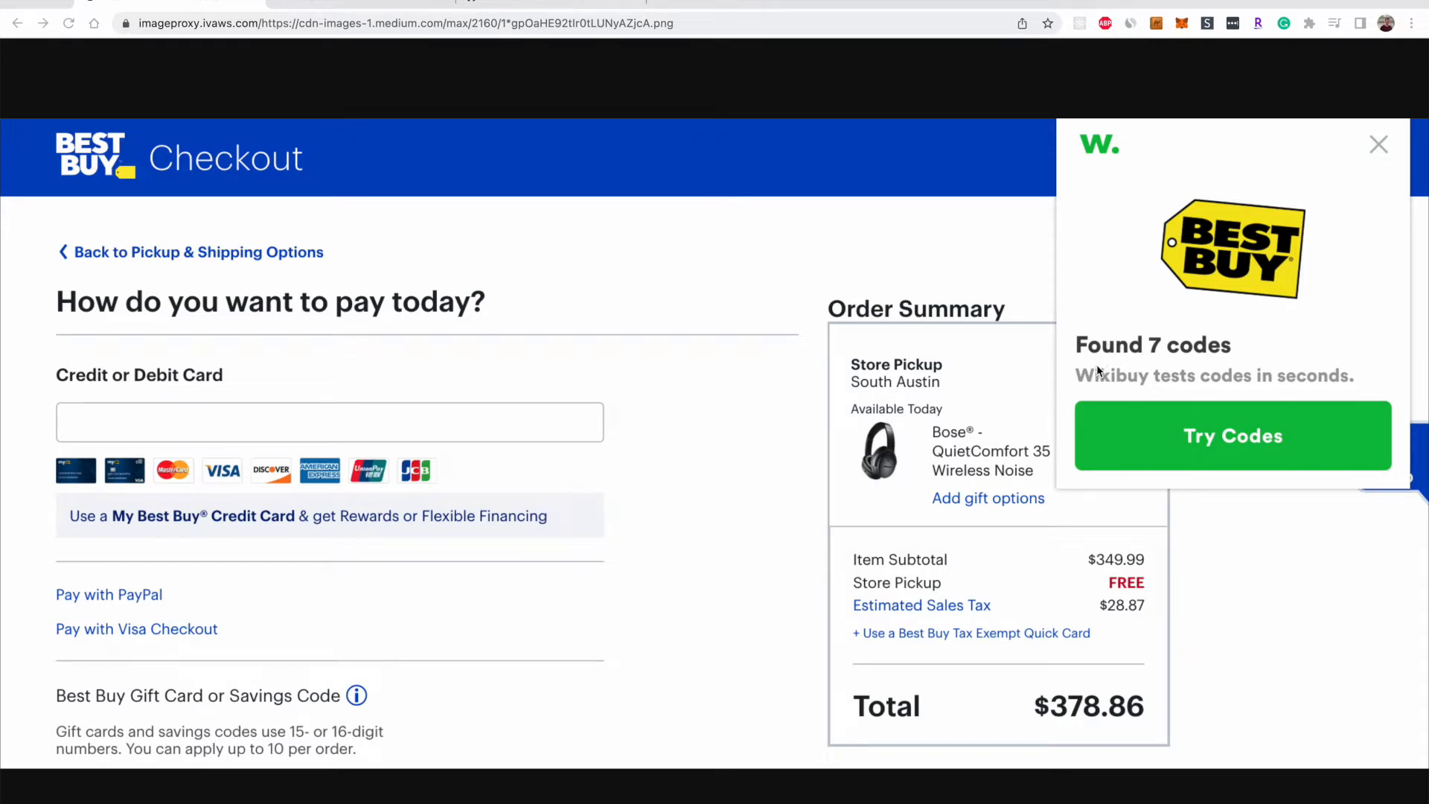
pyautogui.moveTo(1096, 370)
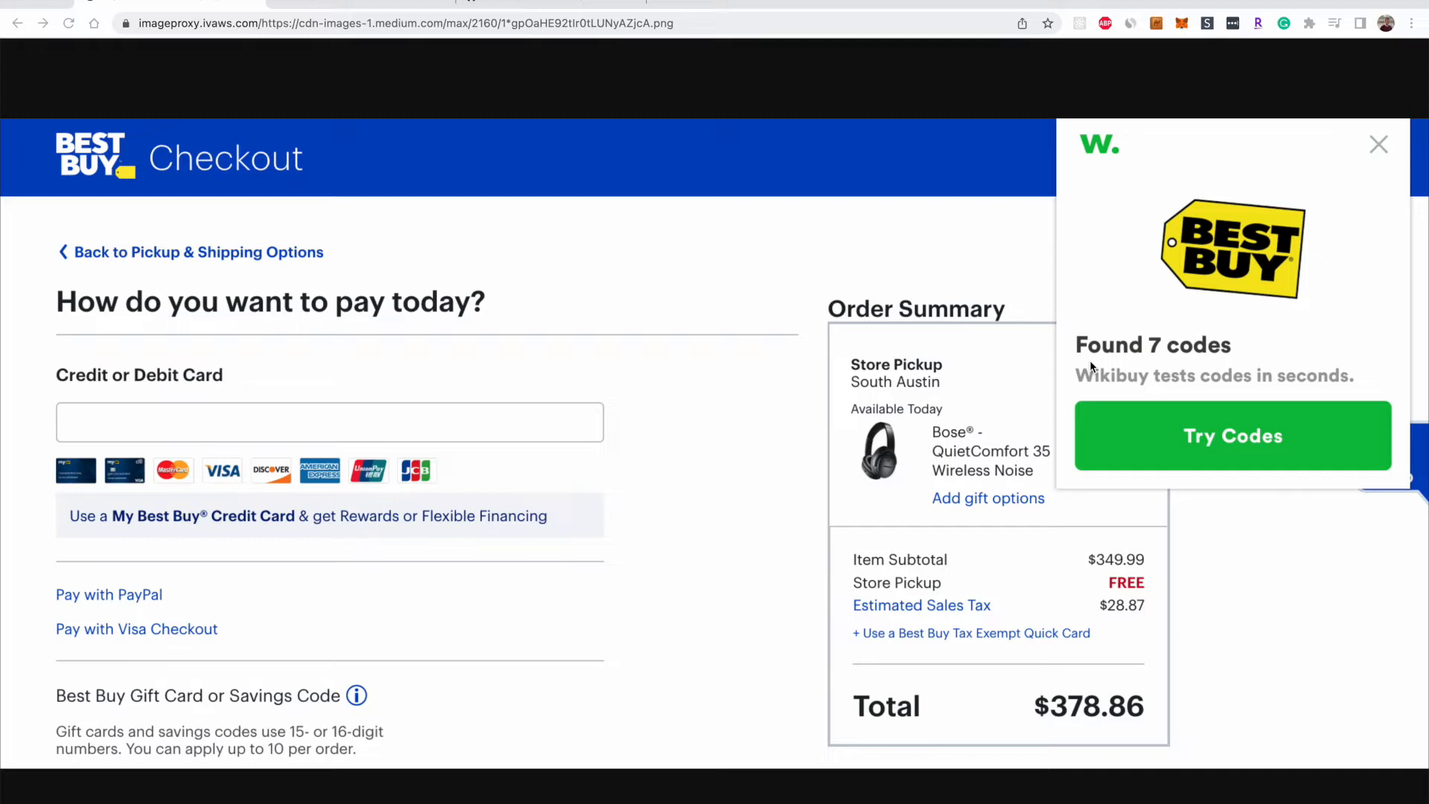
pyautogui.moveTo(407, 25)
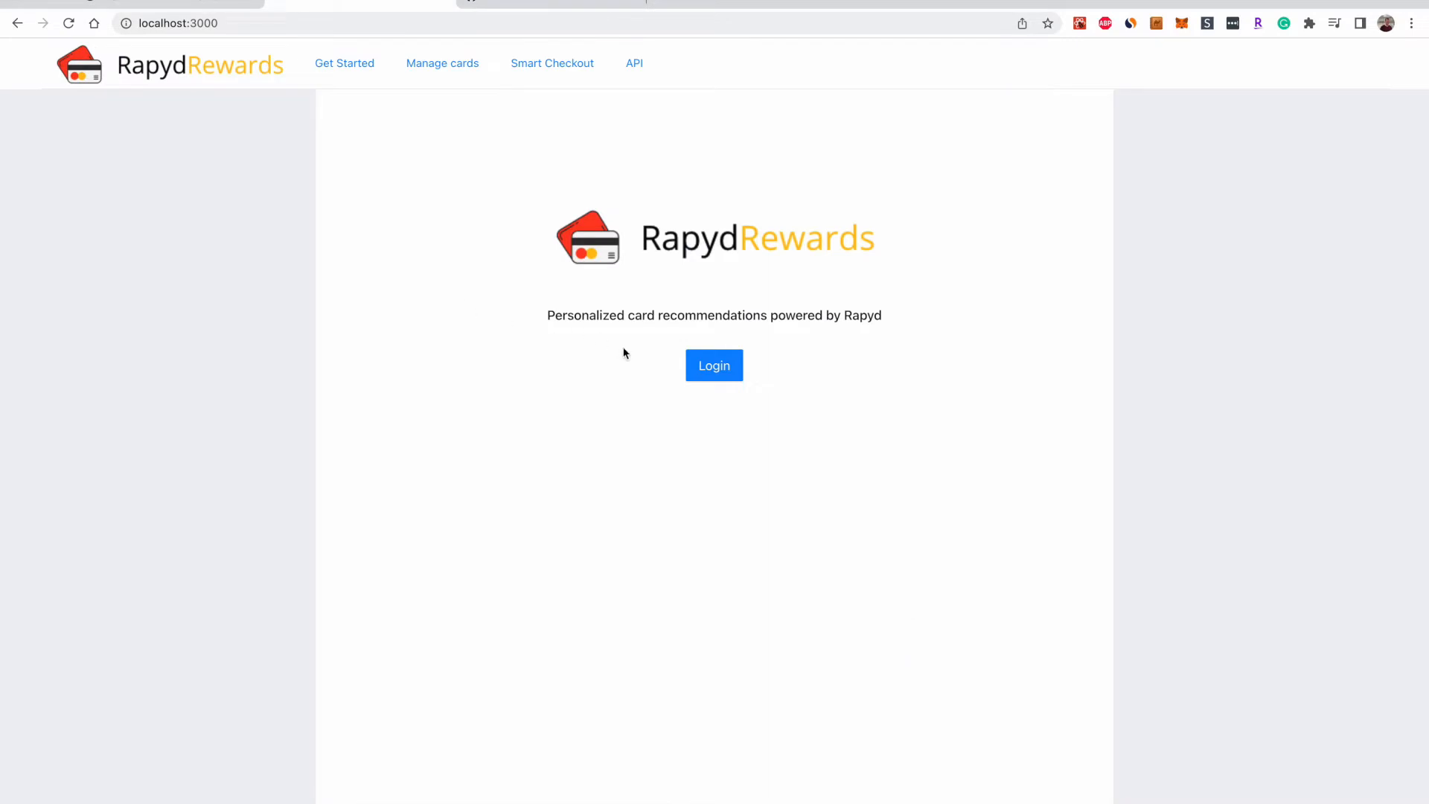
pyautogui.moveTo(629, 357)
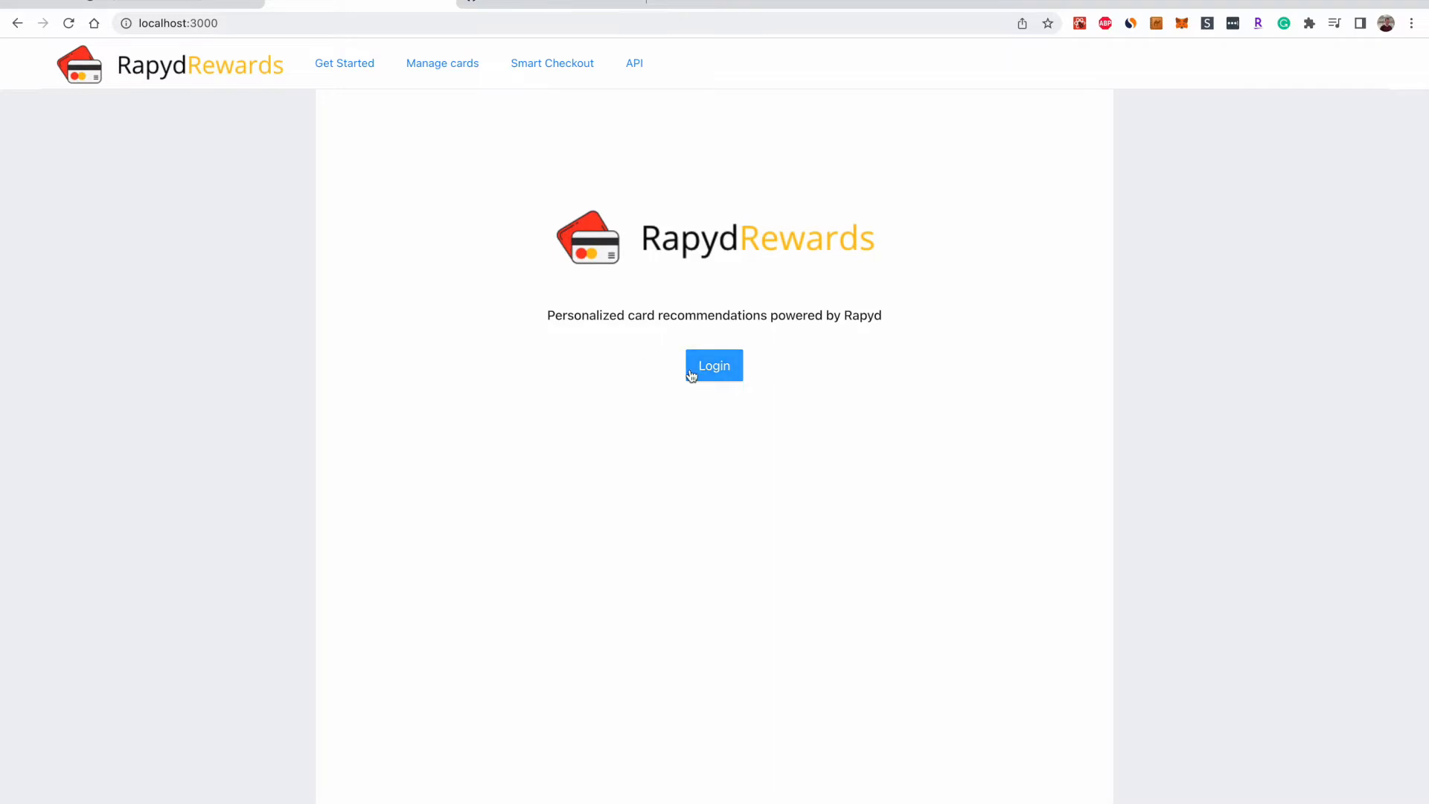
pyautogui.click(714, 365)
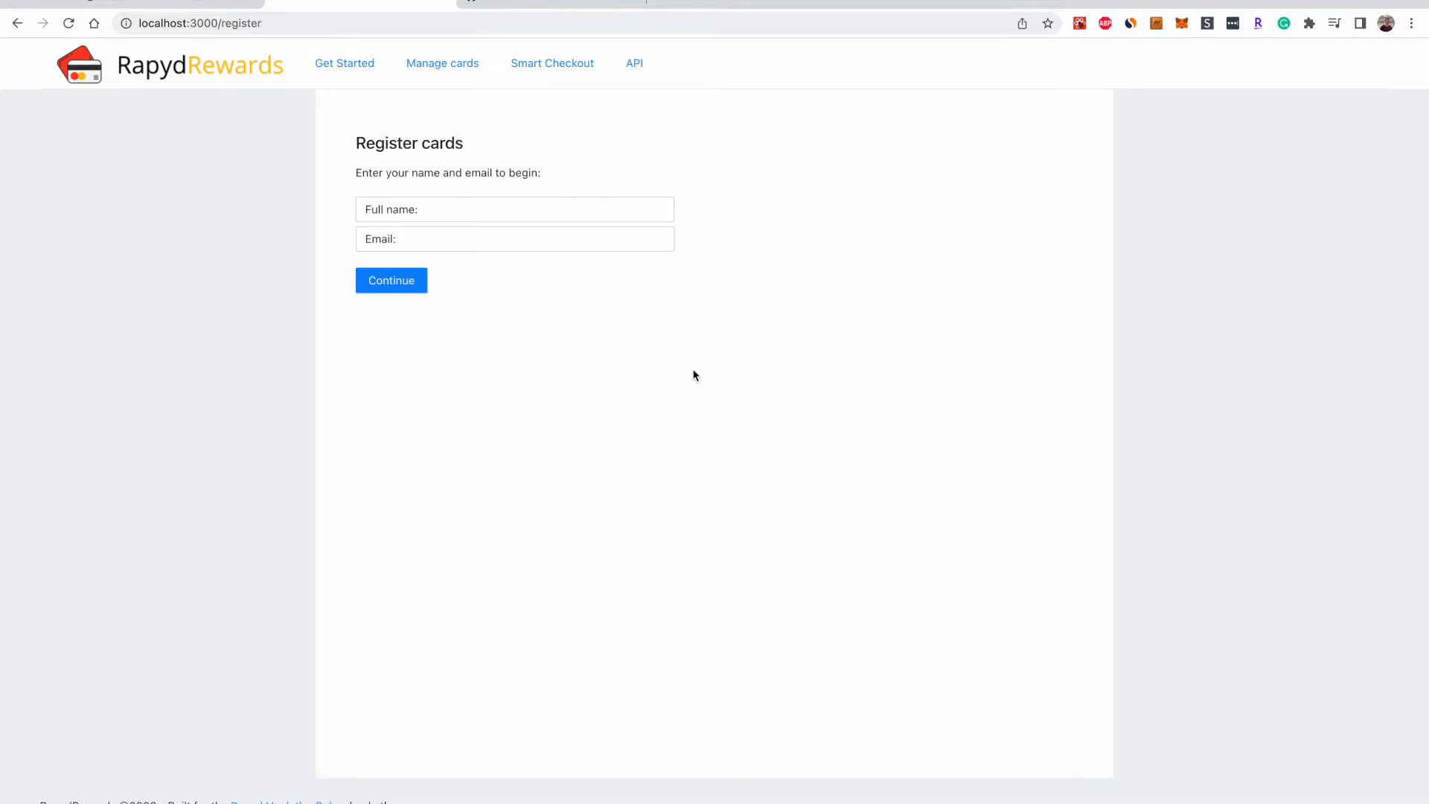
pyautogui.write('John Smith')
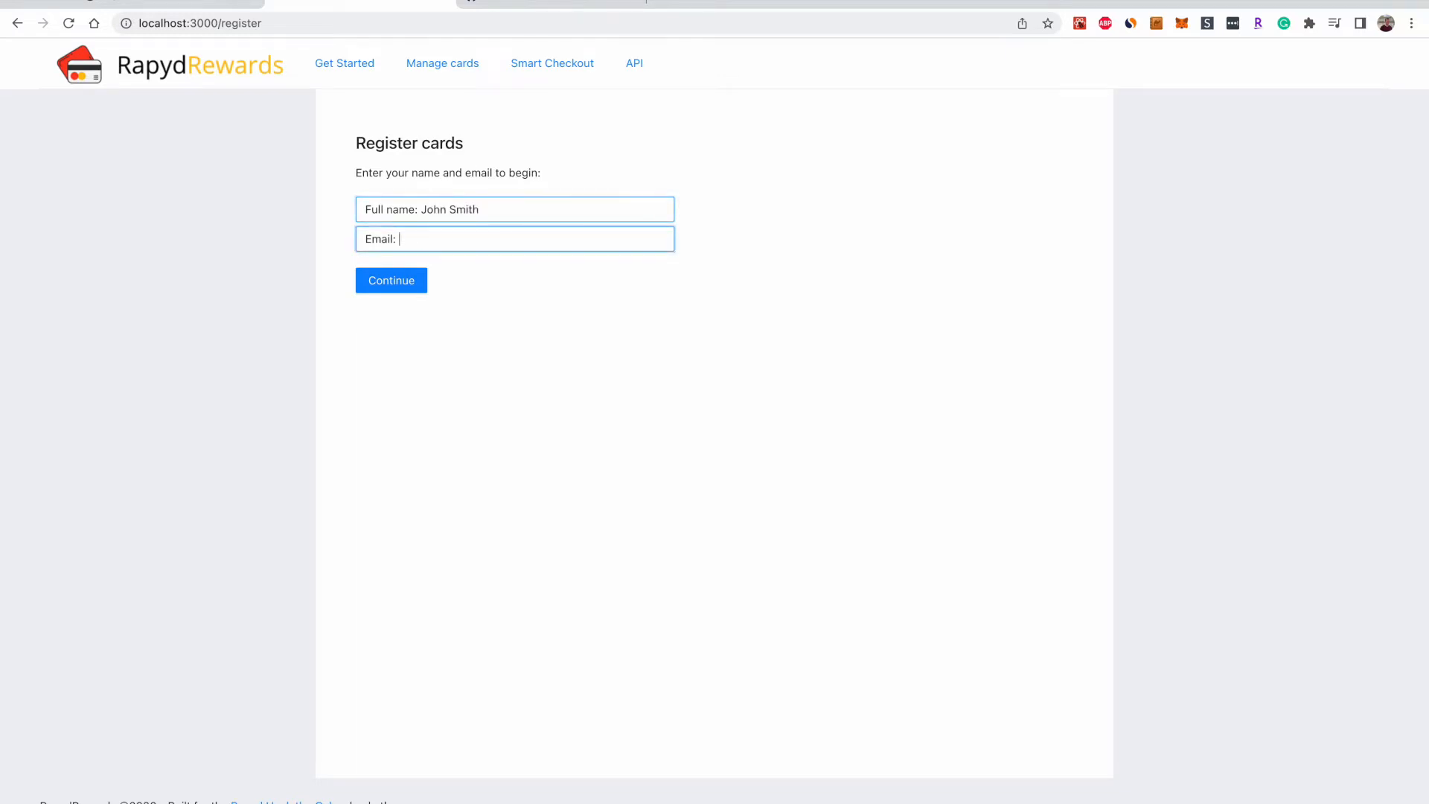
pyautogui.write('john@')
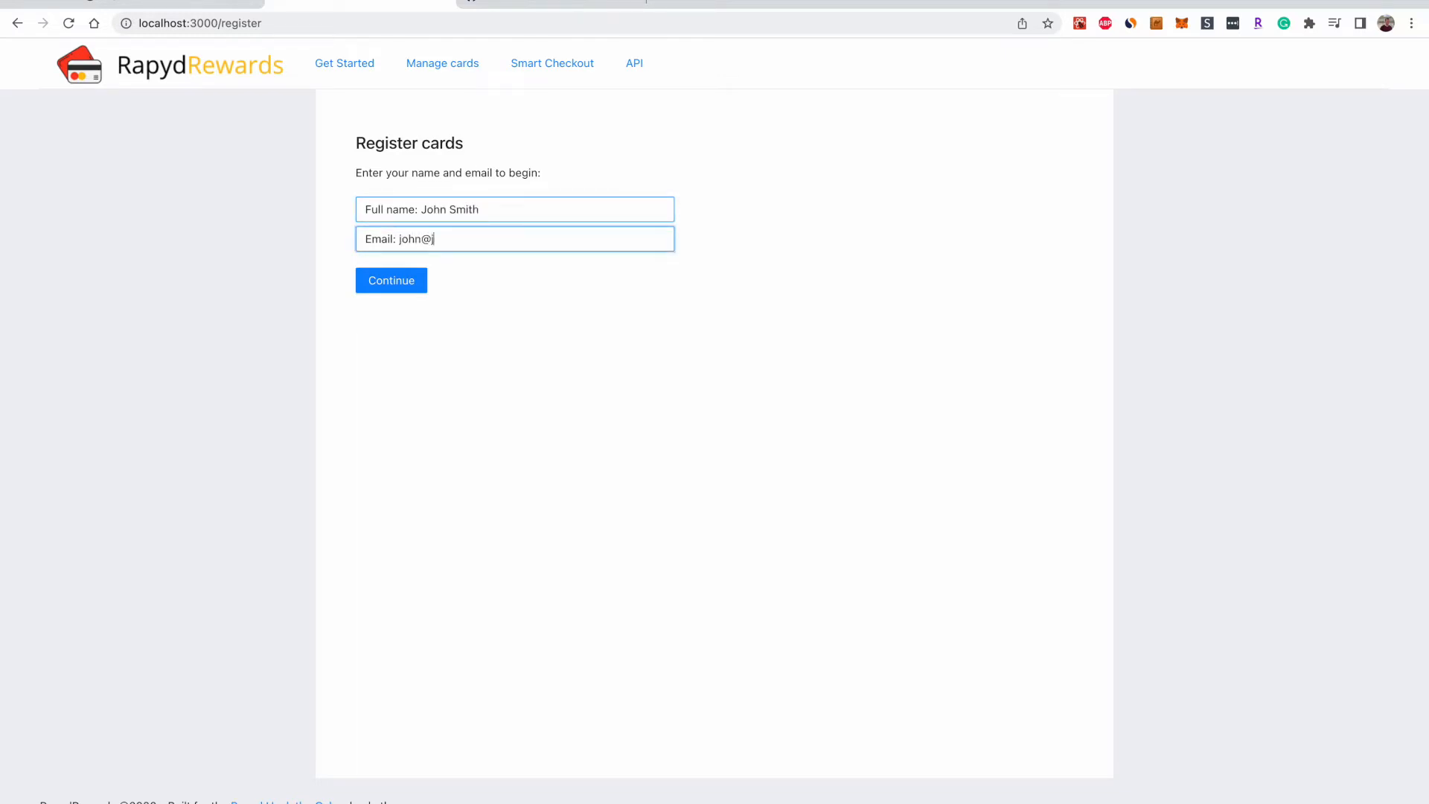
pyautogui.write('smith.com')
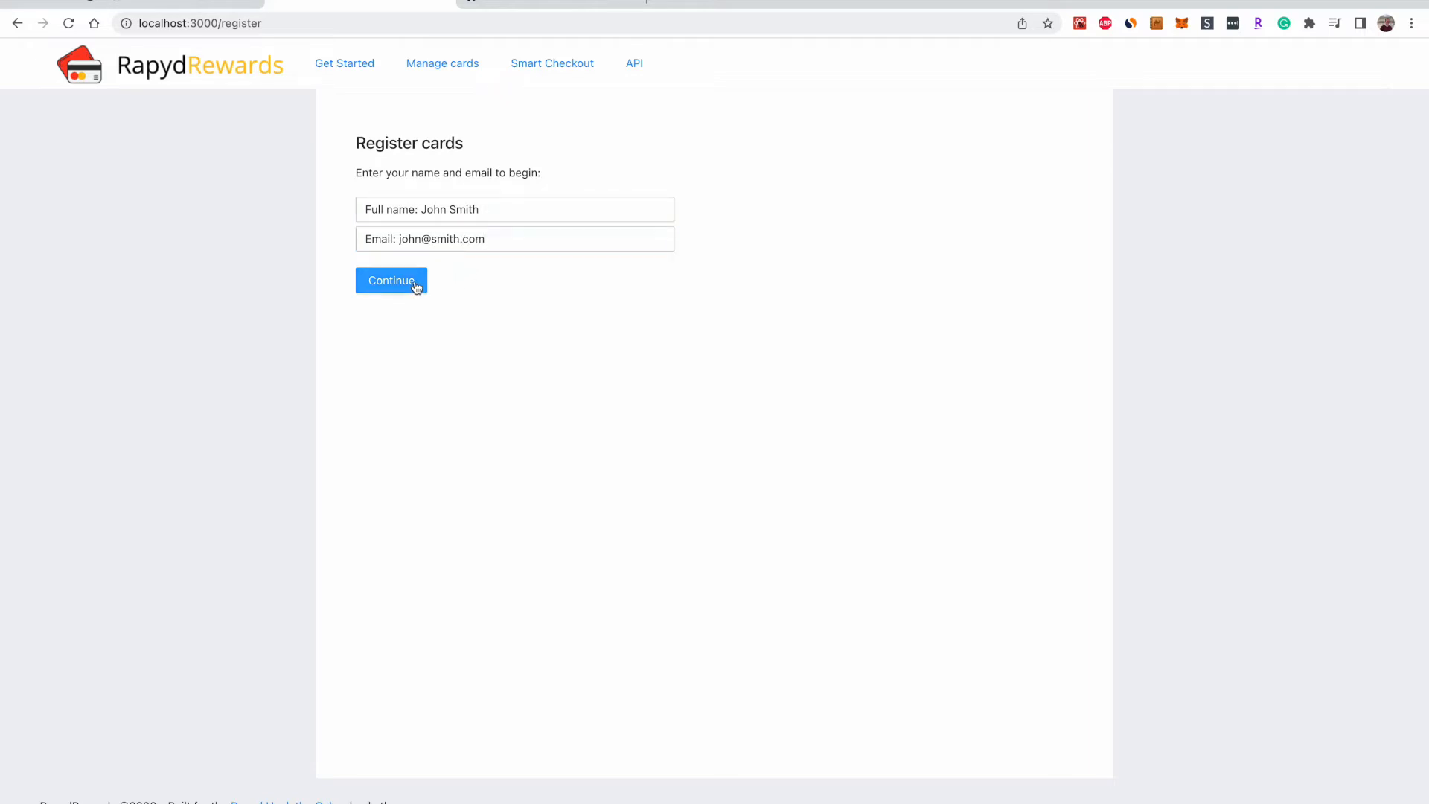
pyautogui.click(391, 280)
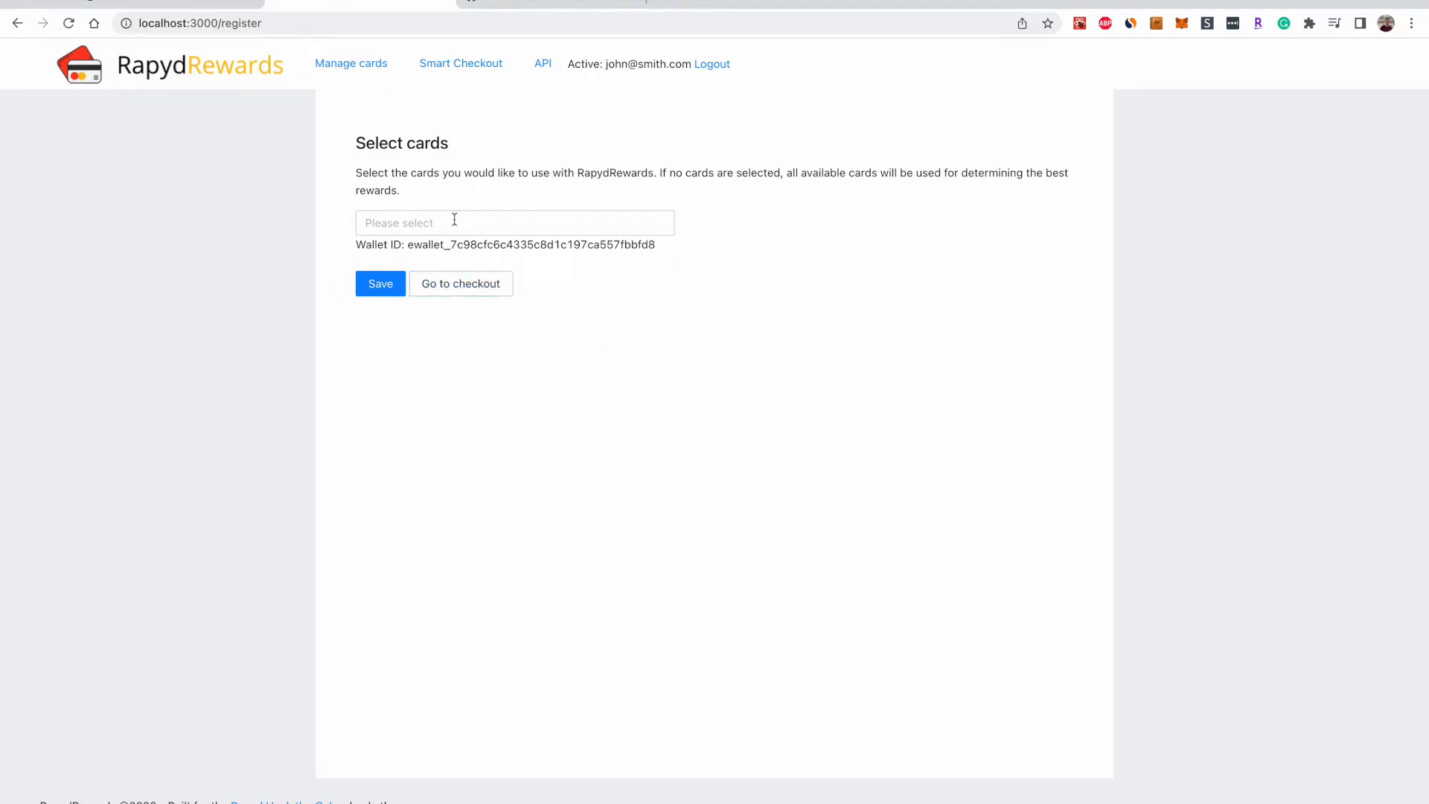
# - Add the Amex Gold, Blue Cash Everyday and Blue Cash Preferred cards to the wallet and save
pyautogui.click(514, 222)
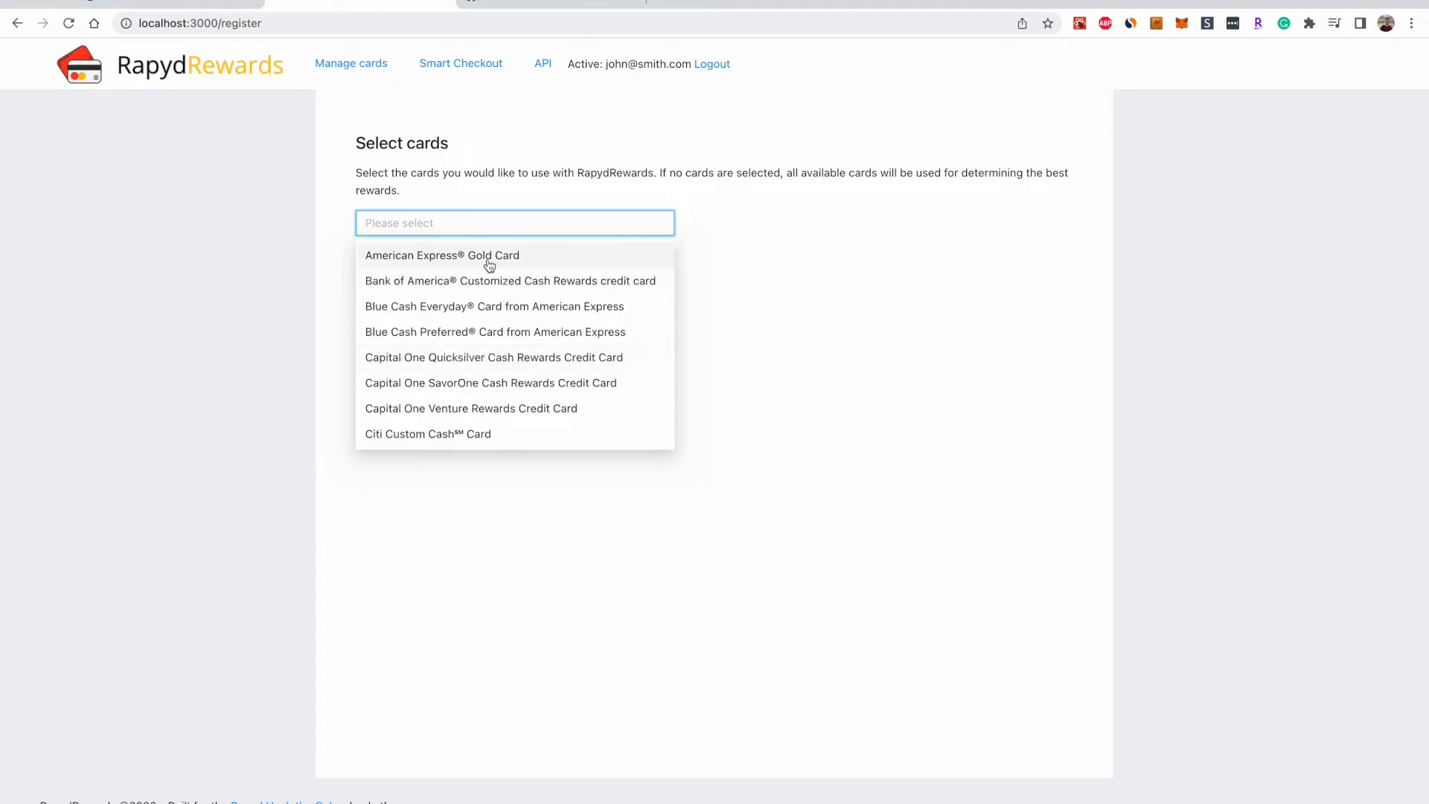
pyautogui.moveTo(489, 260)
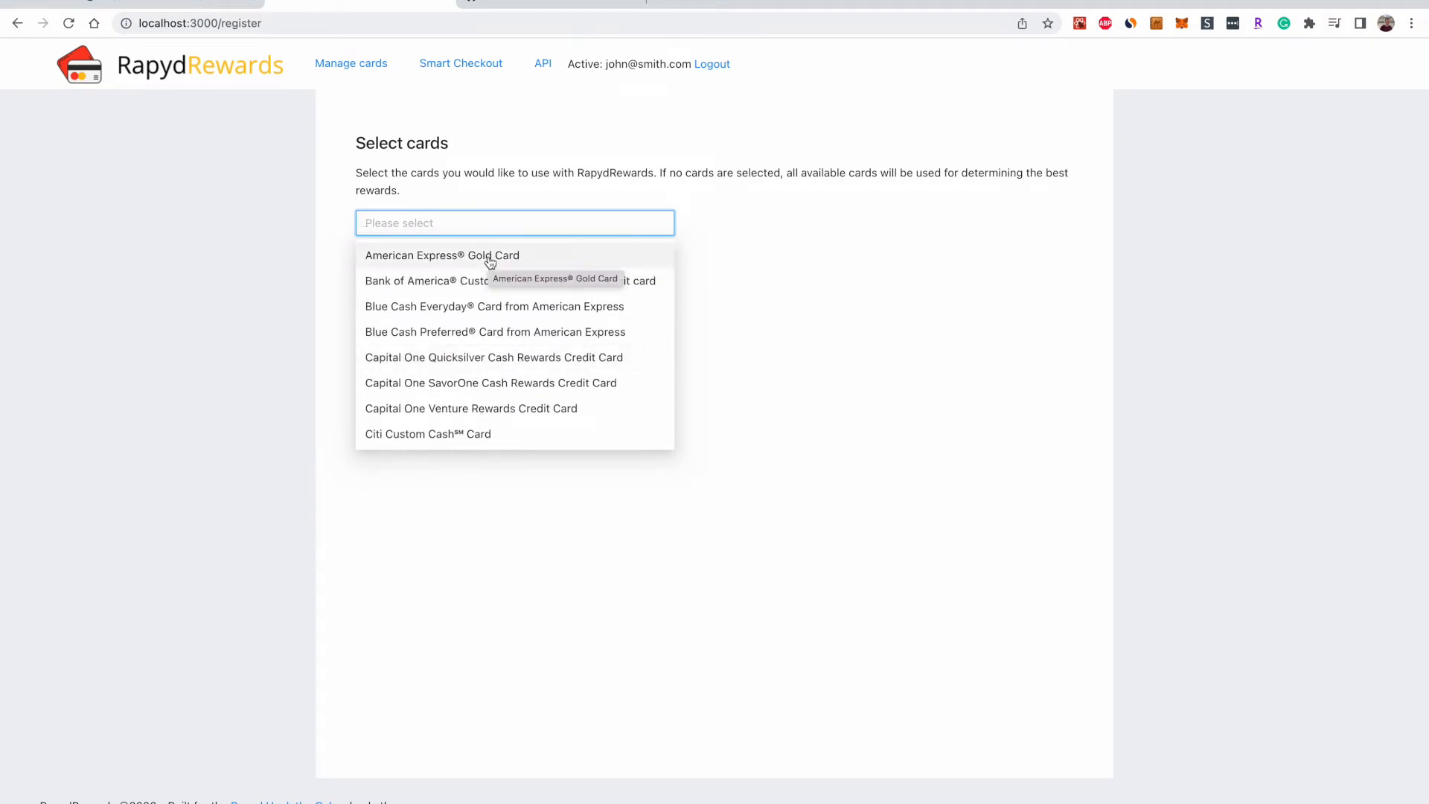
pyautogui.click(492, 306)
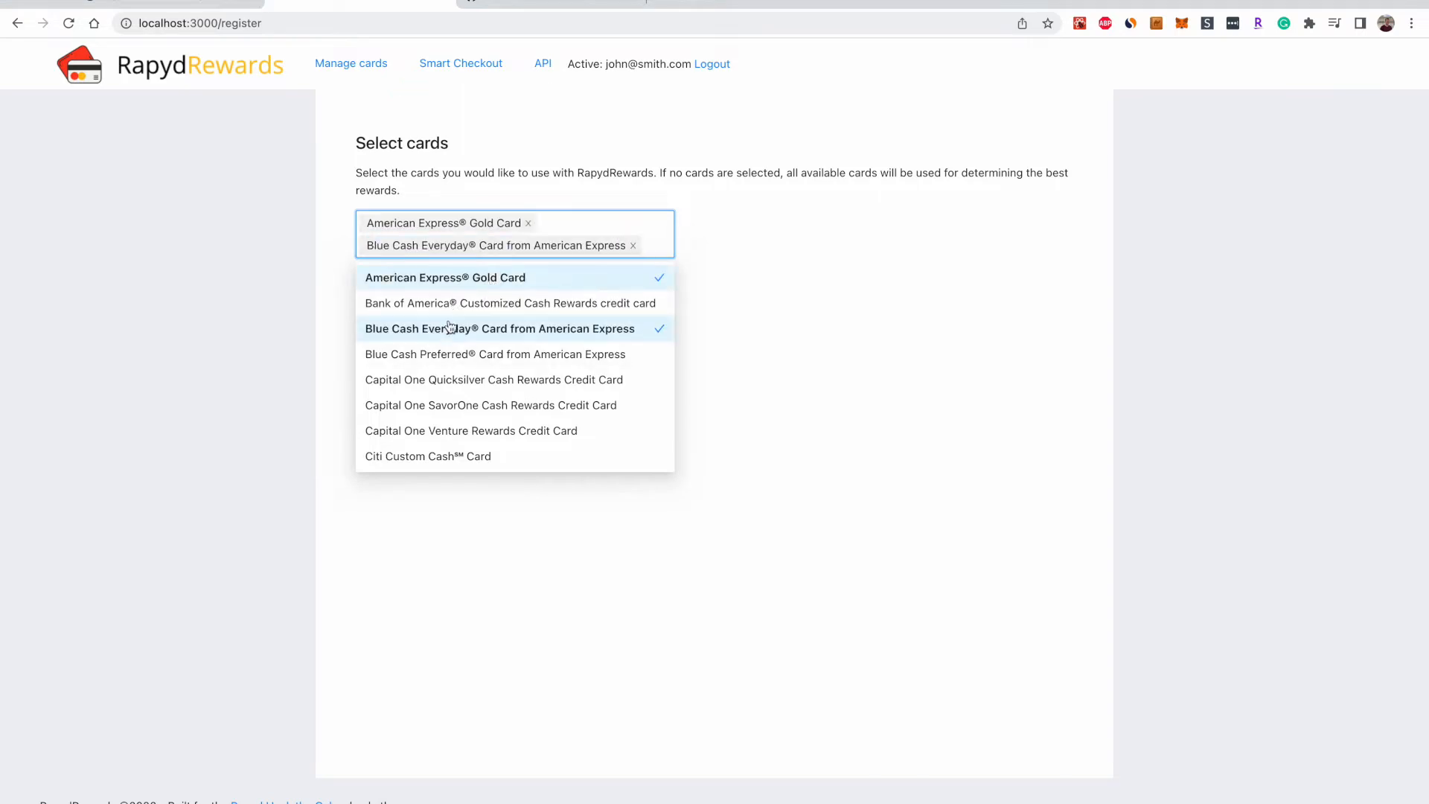
pyautogui.click(495, 353)
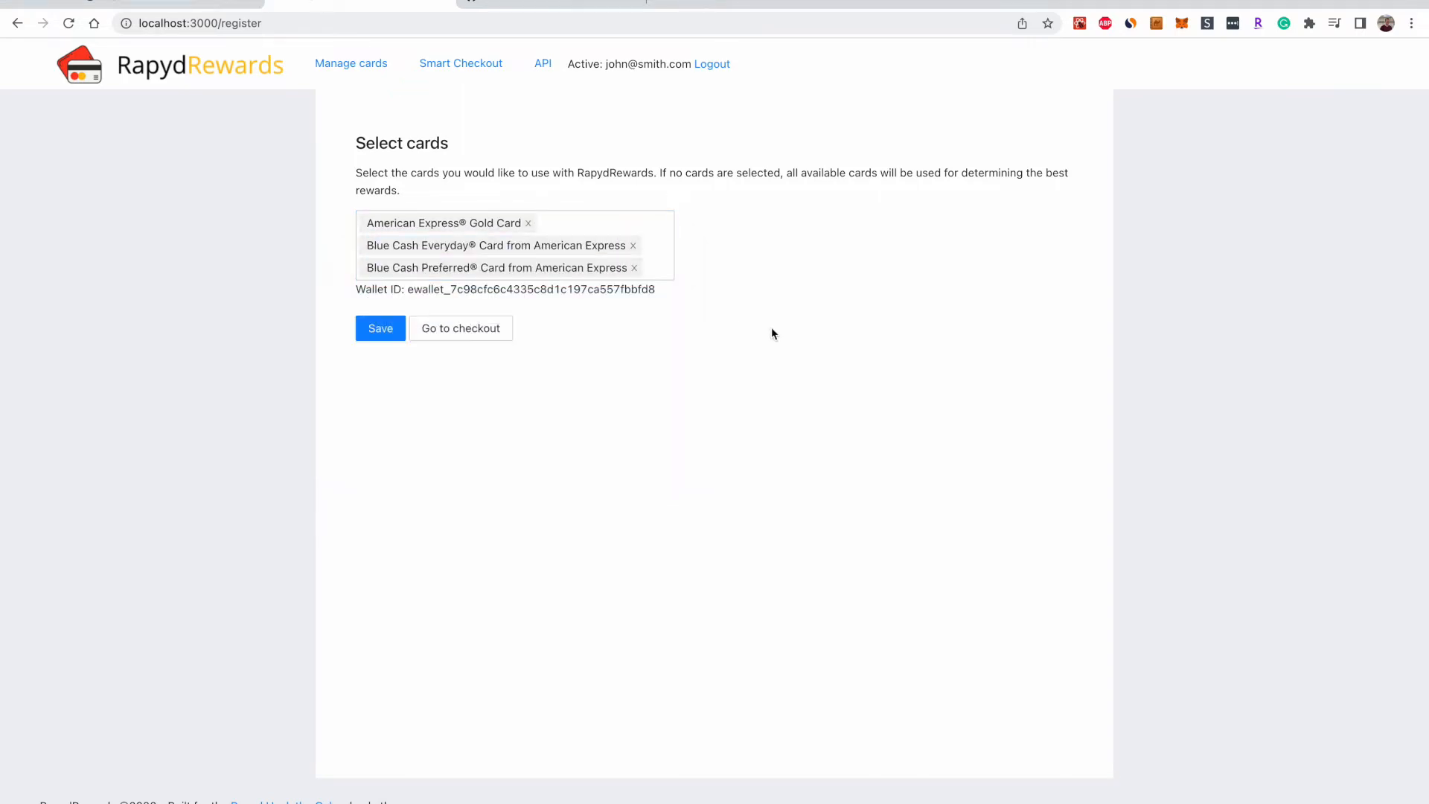
pyautogui.moveTo(422, 169)
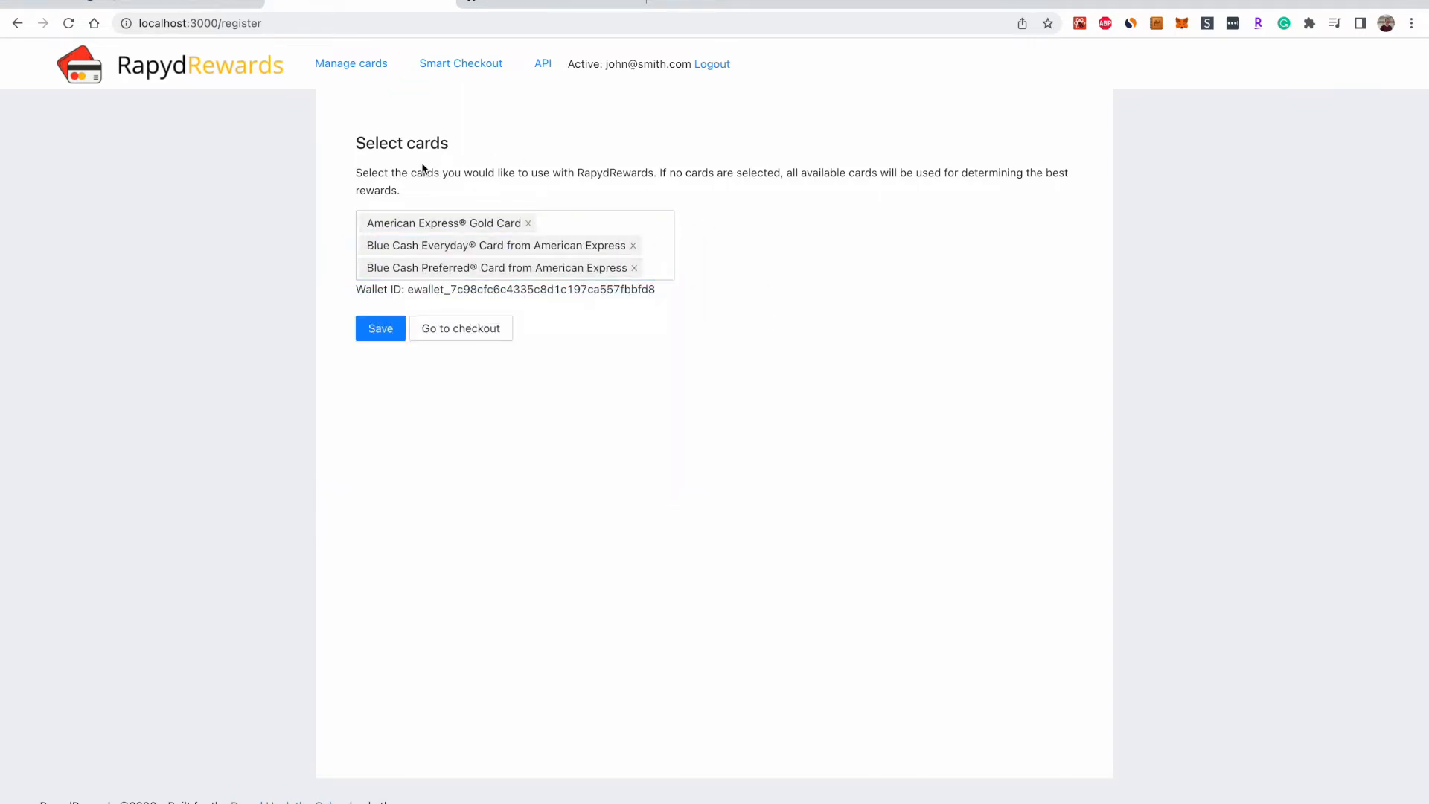
pyautogui.moveTo(508, 152)
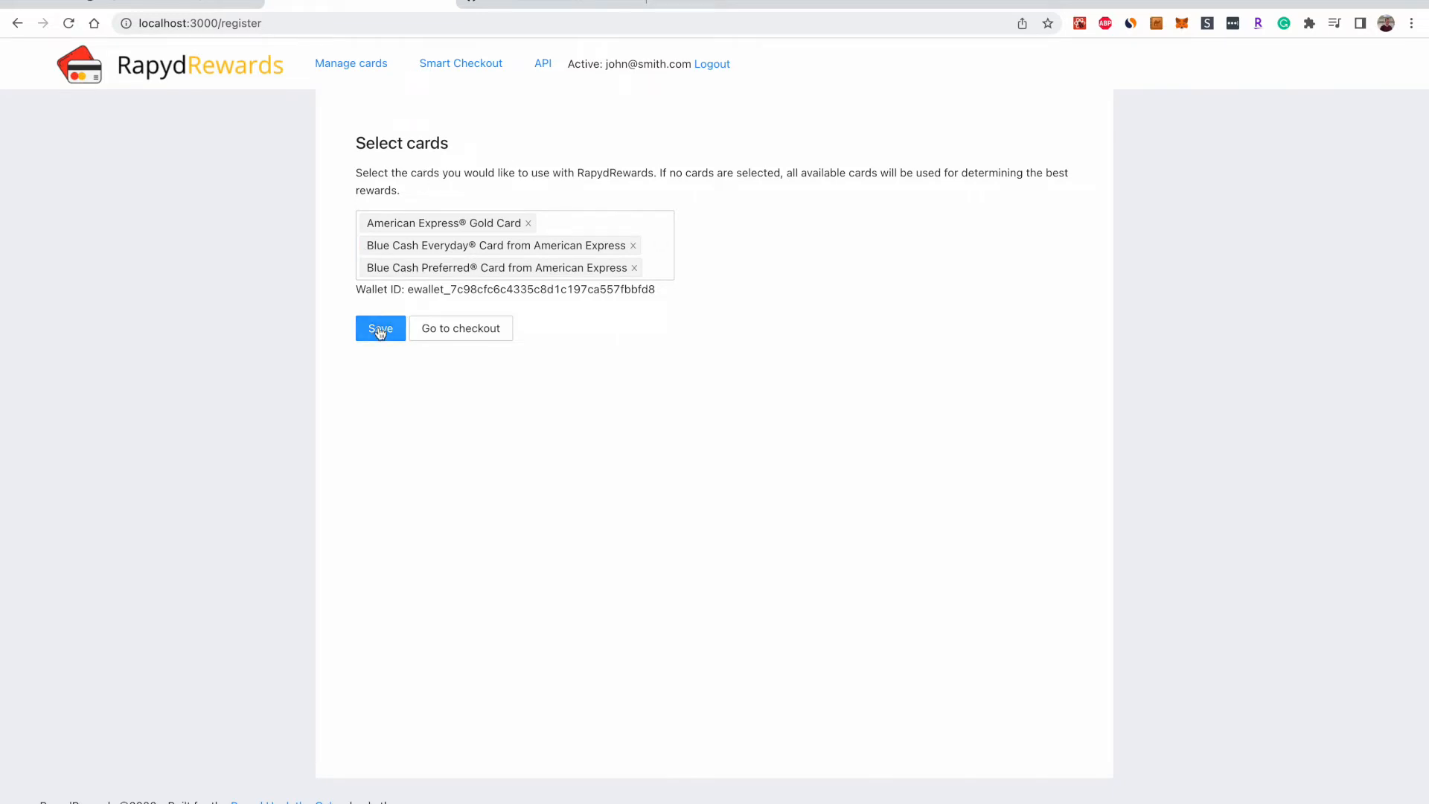
pyautogui.click(379, 328)
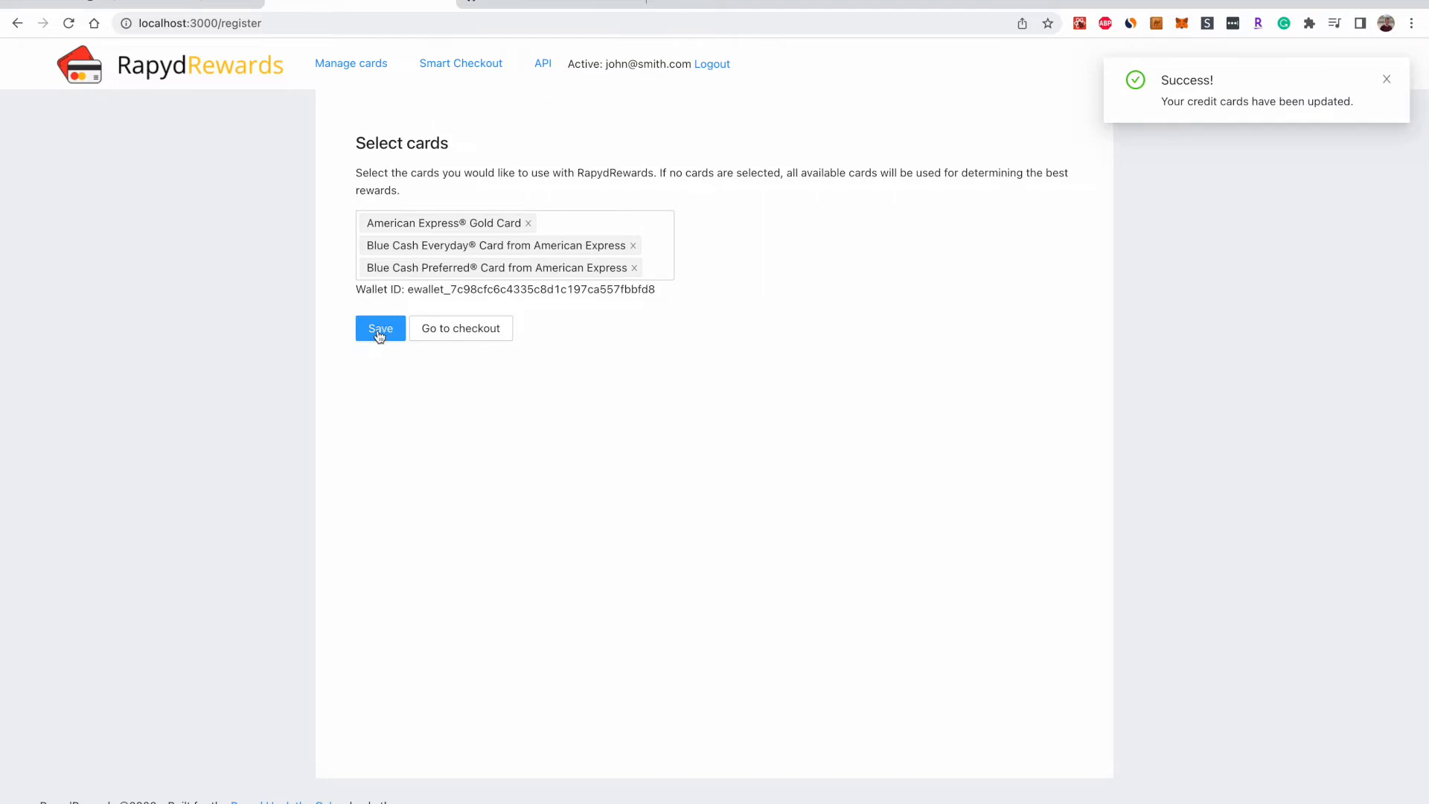
pyautogui.moveTo(447, 341)
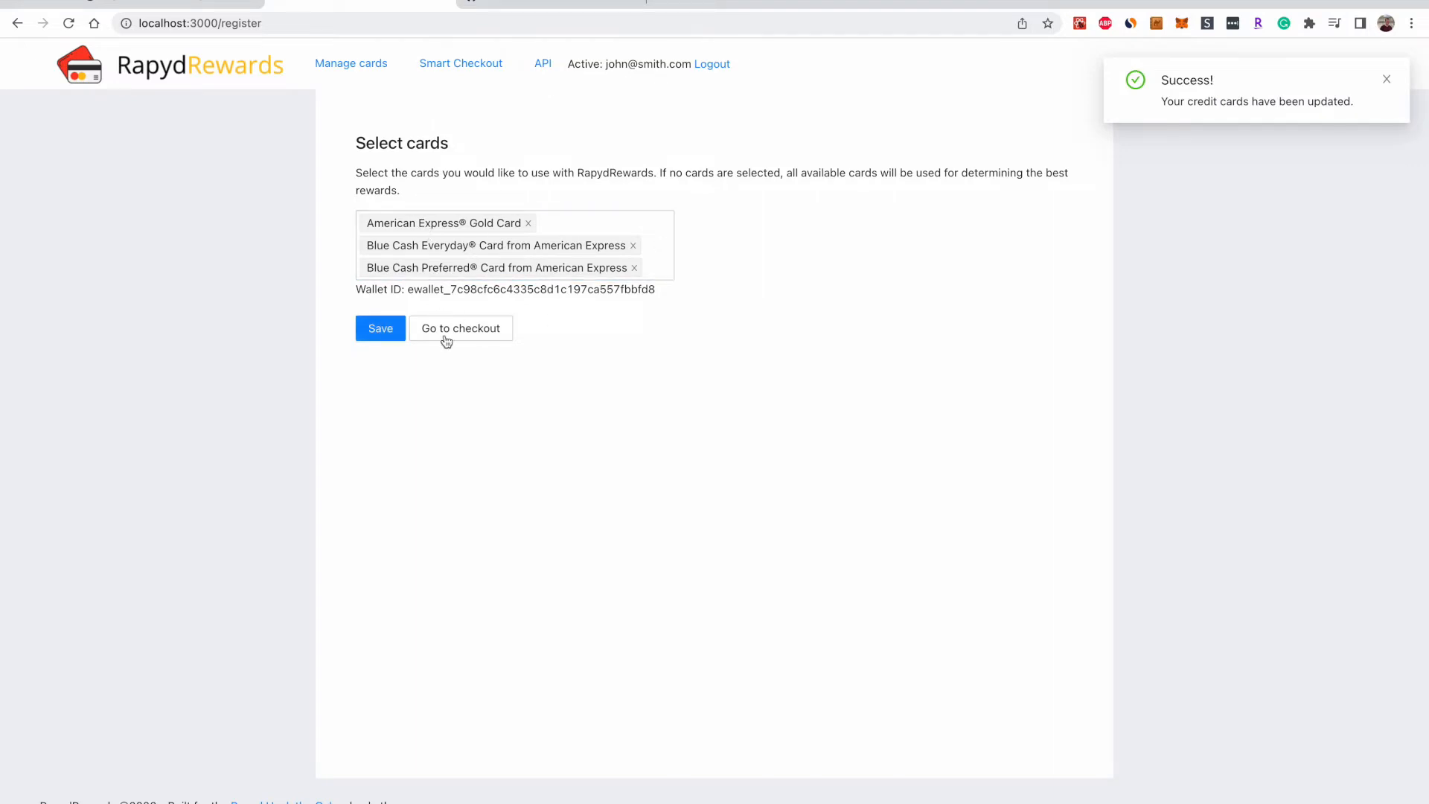
# - On smart checkout, set the purchase category to discover
pyautogui.click(460, 328)
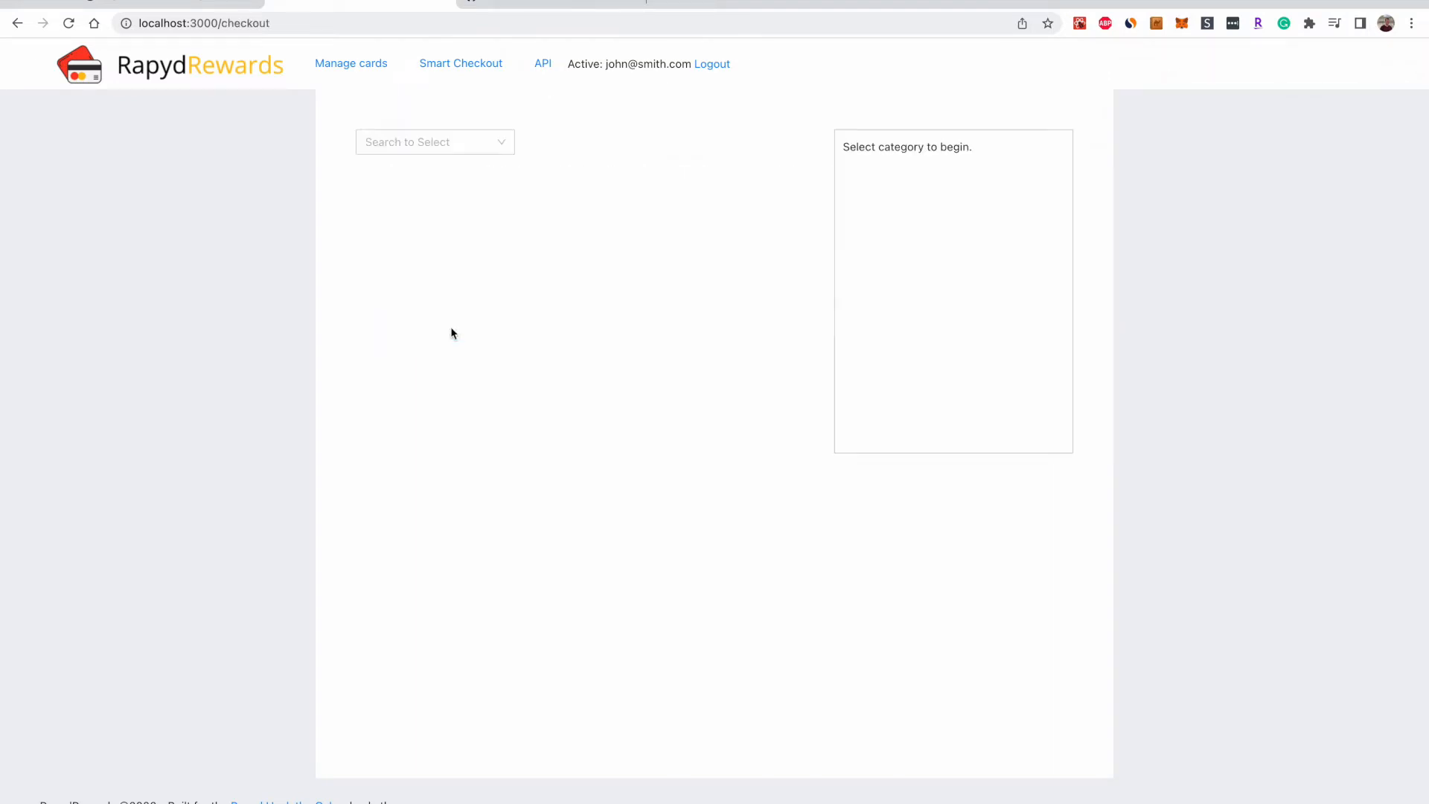
pyautogui.click(434, 142)
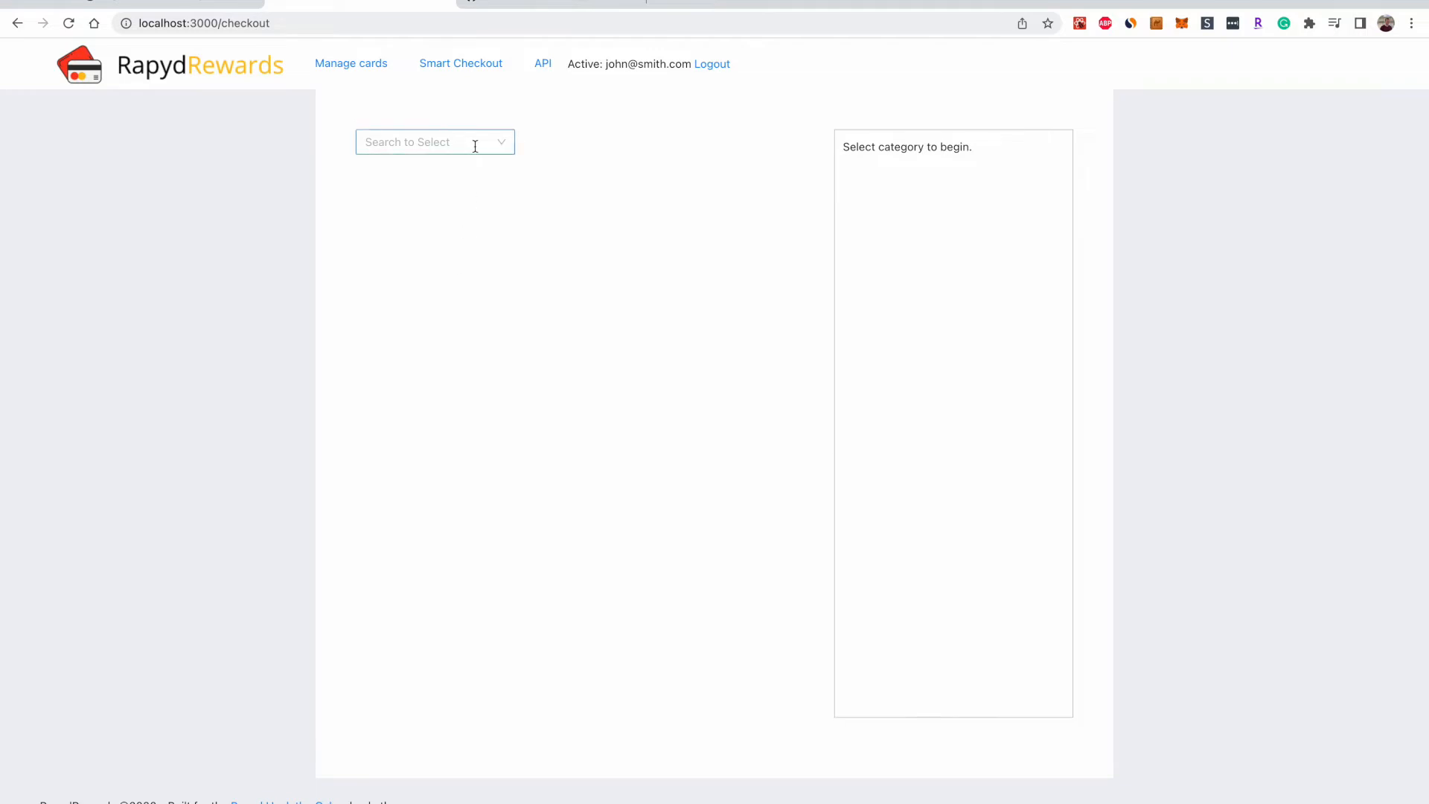
pyautogui.click(435, 142)
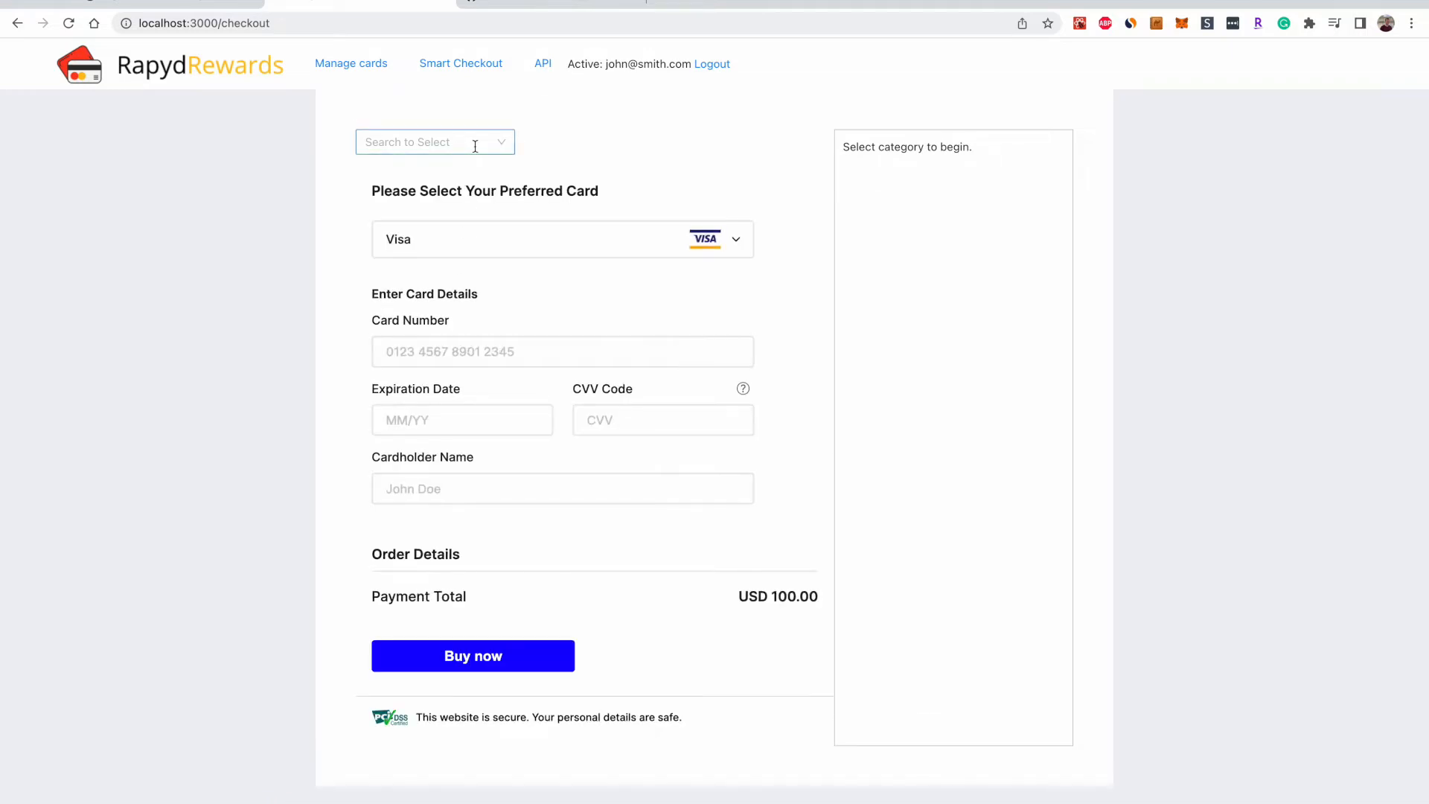
pyautogui.click(434, 142)
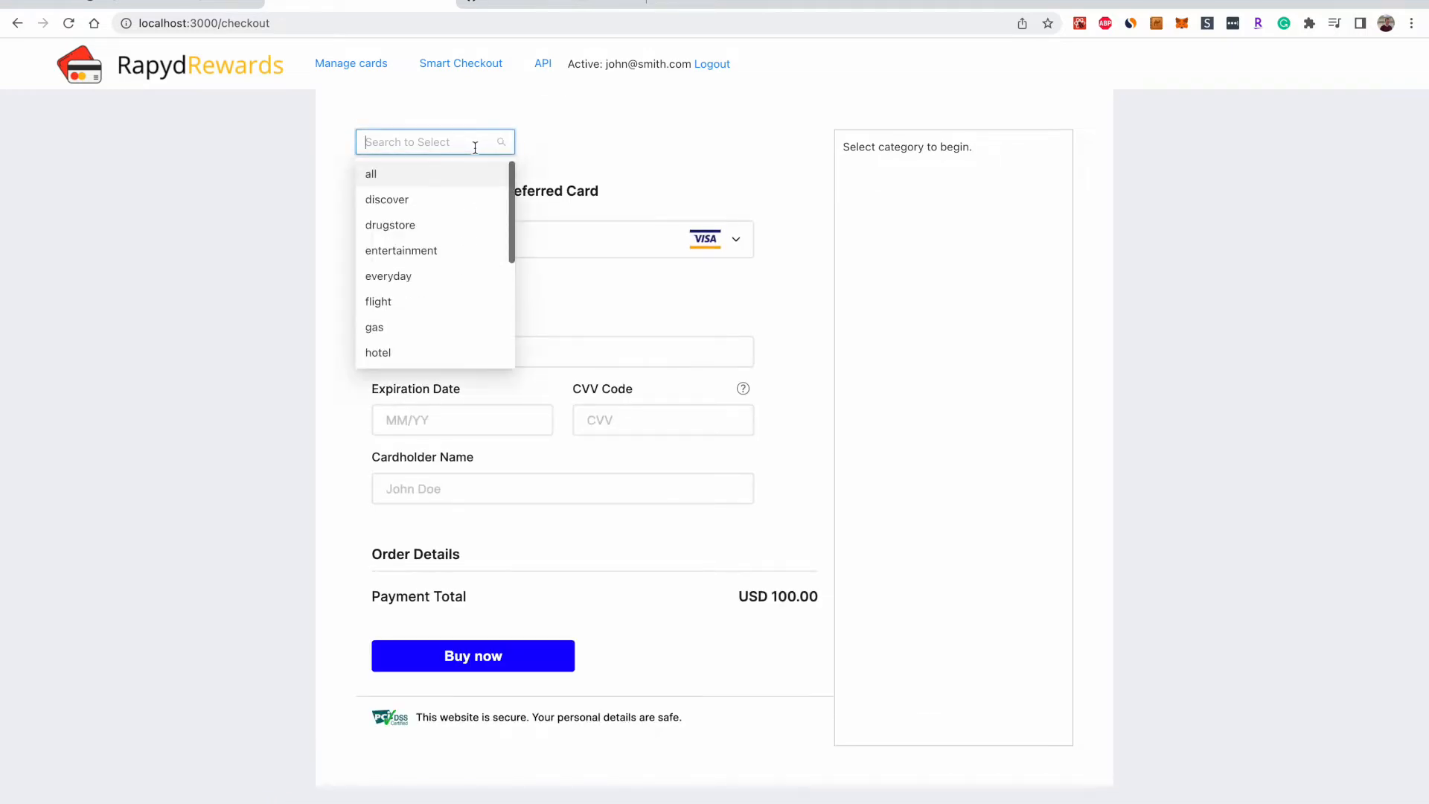
pyautogui.scroll(-3)
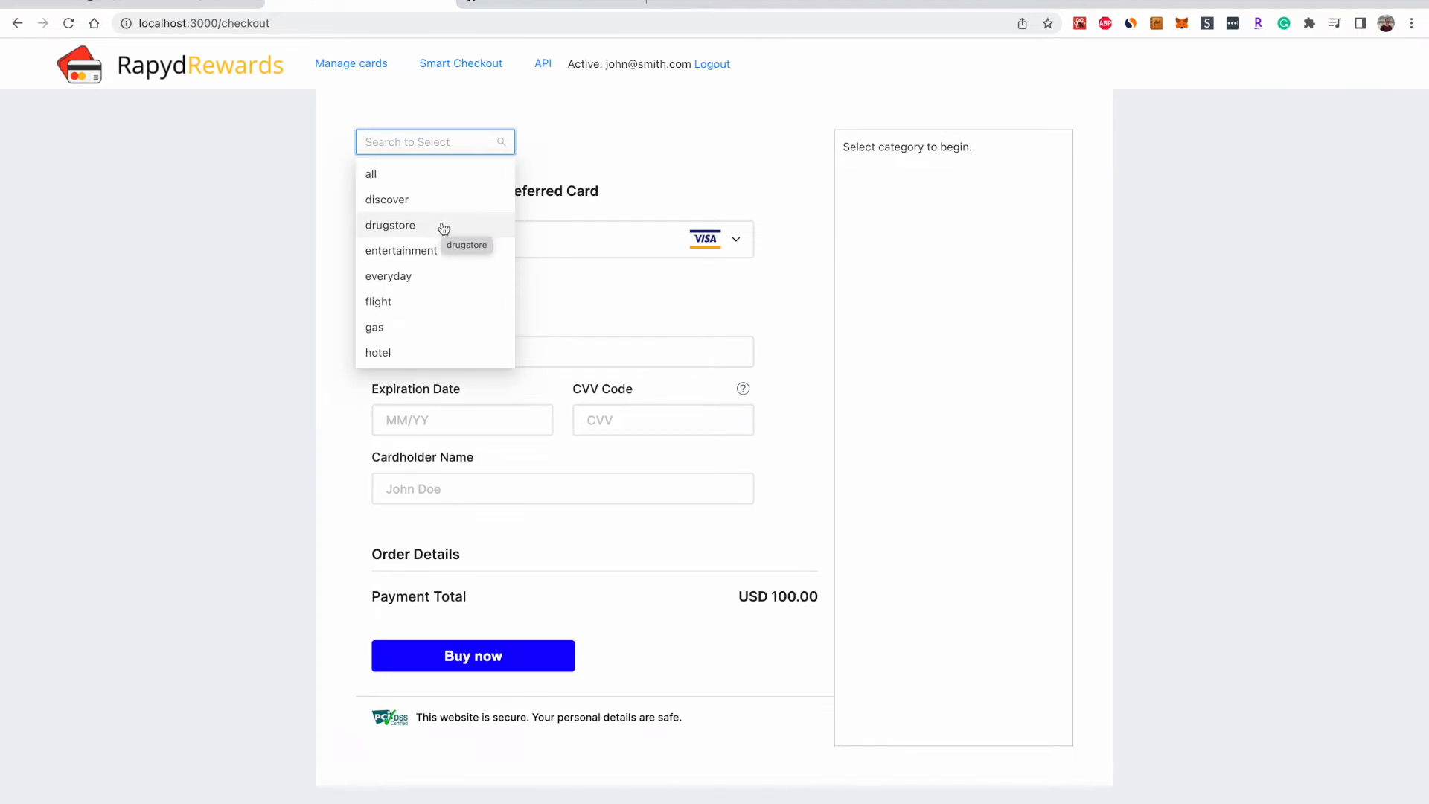
pyautogui.moveTo(433, 205)
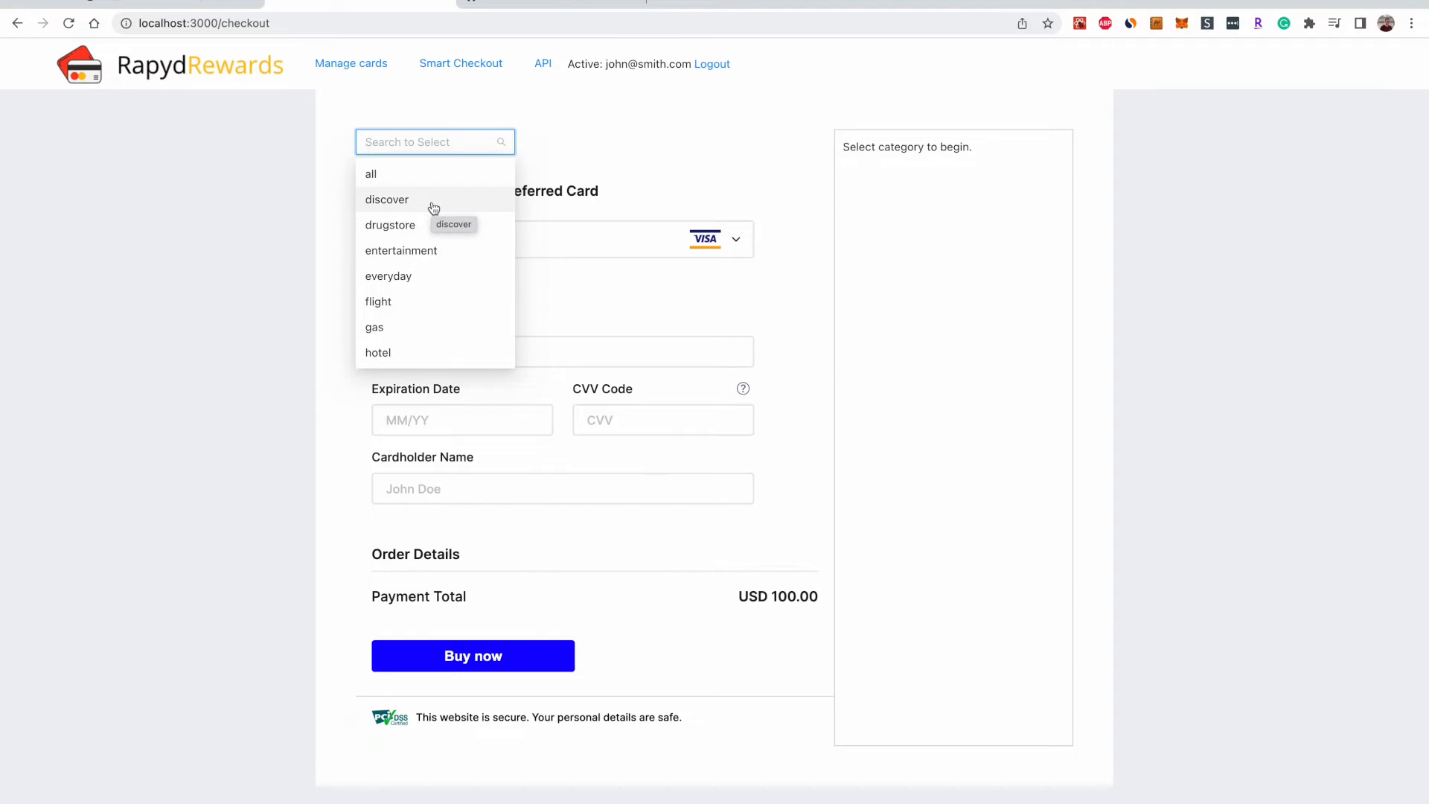
pyautogui.click(386, 199)
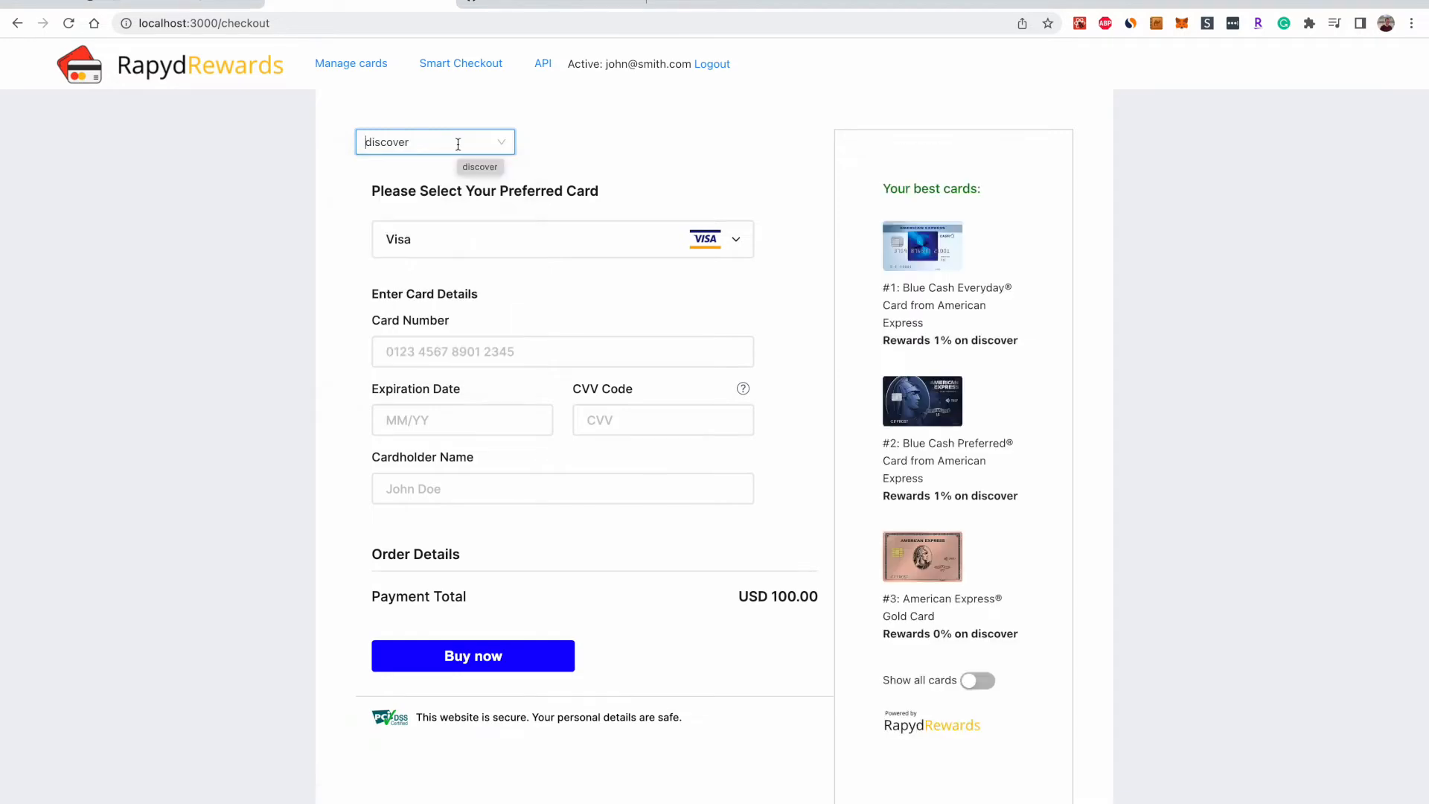
# - Switch the purchase category to flight, then to hotel
pyautogui.click(434, 141)
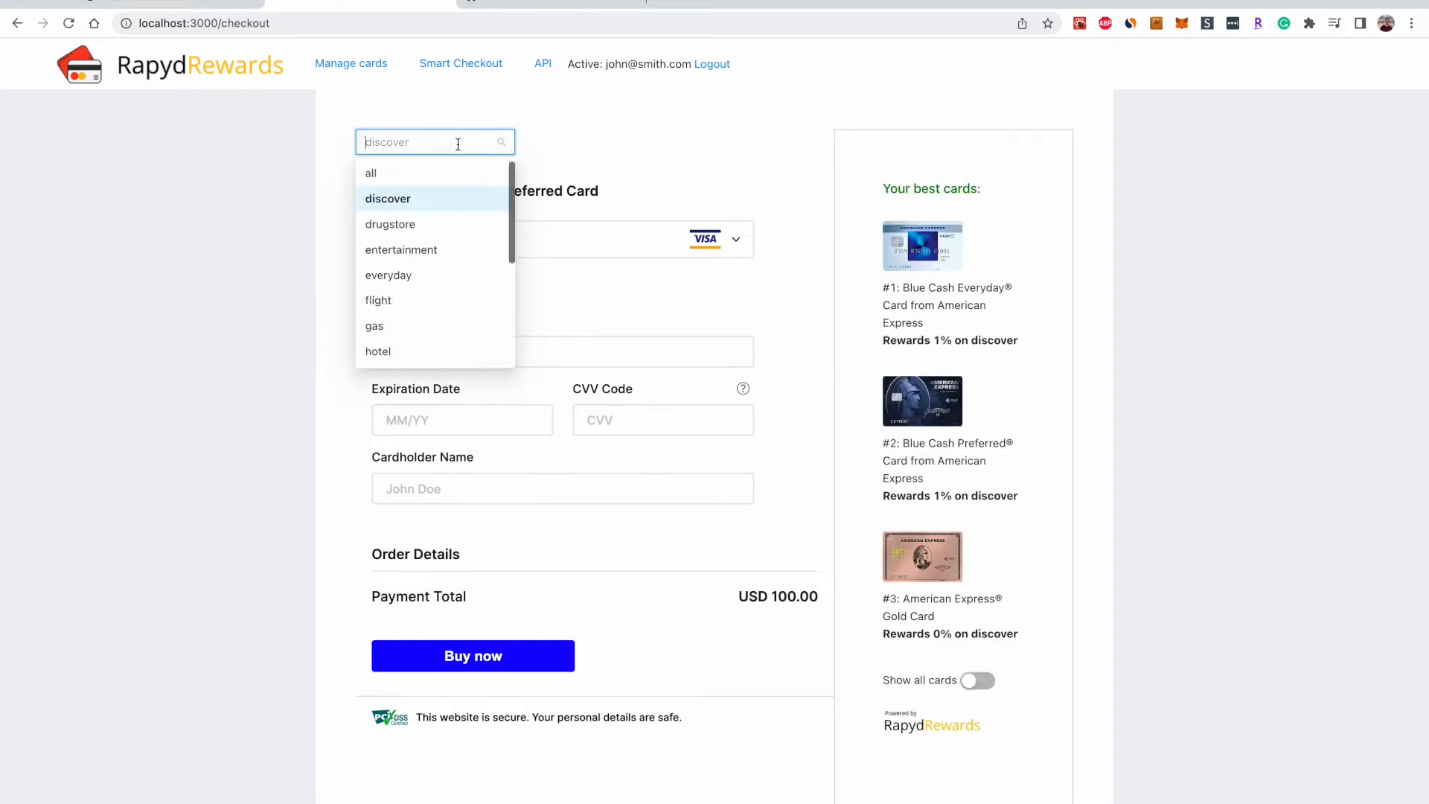
pyautogui.click(377, 300)
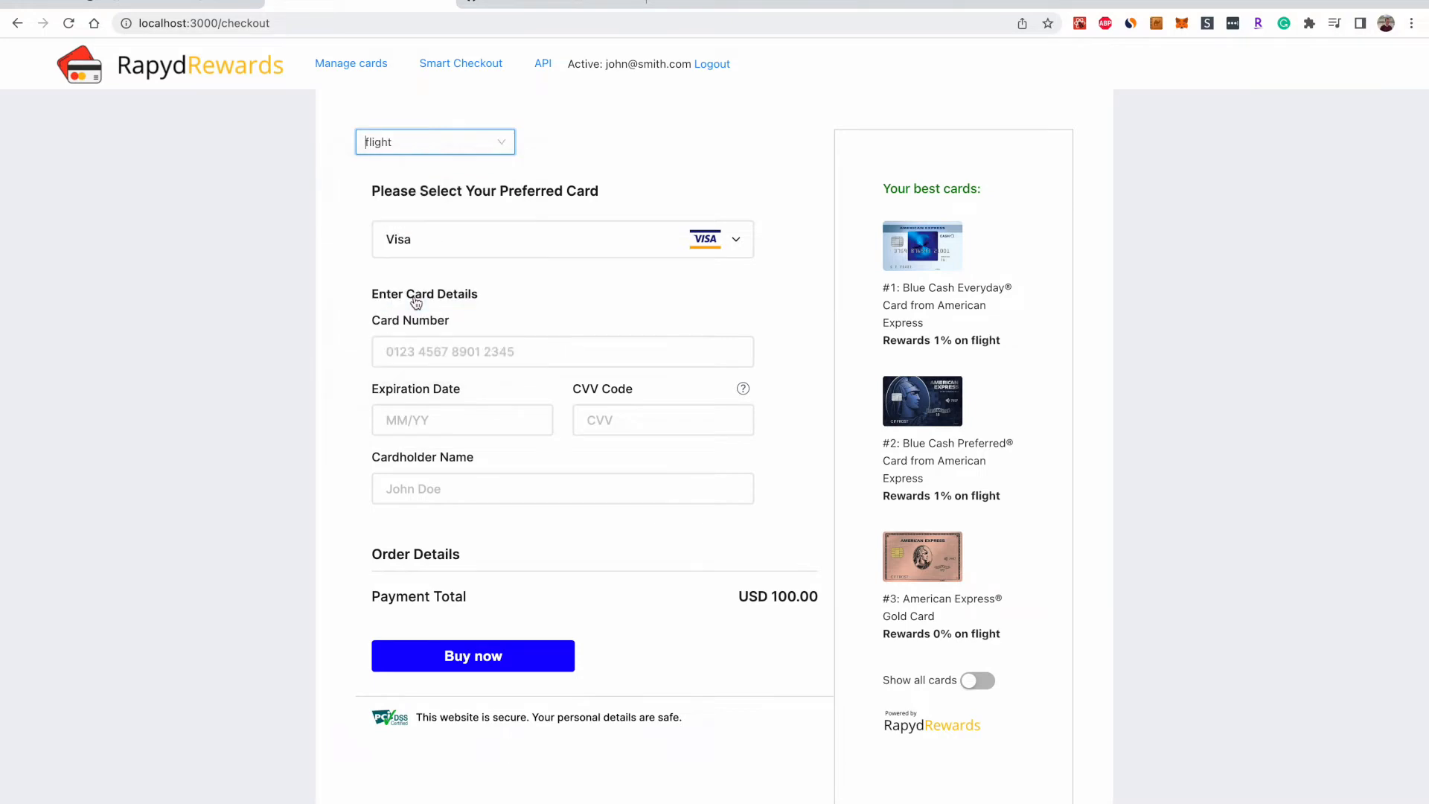
pyautogui.click(434, 141)
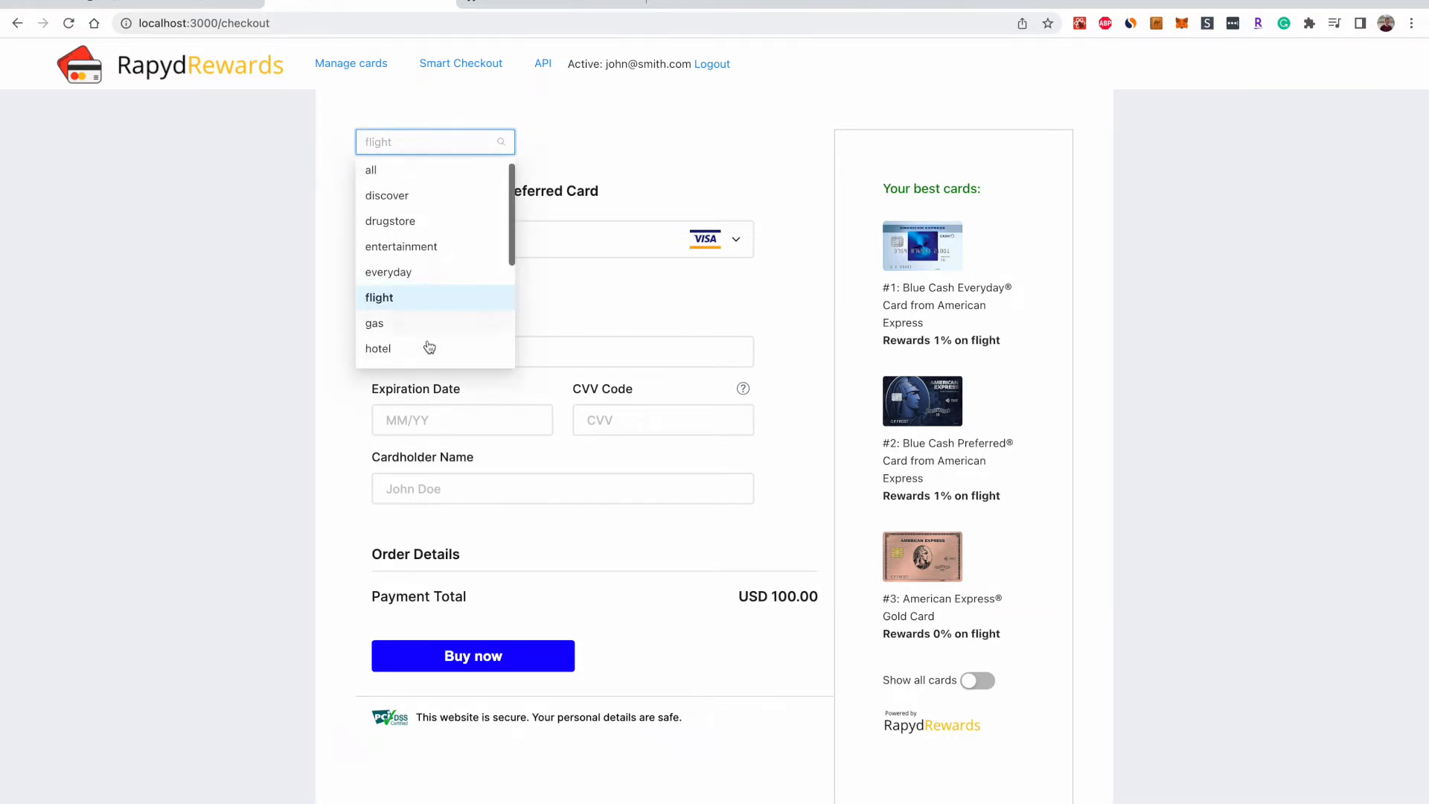
pyautogui.click(378, 348)
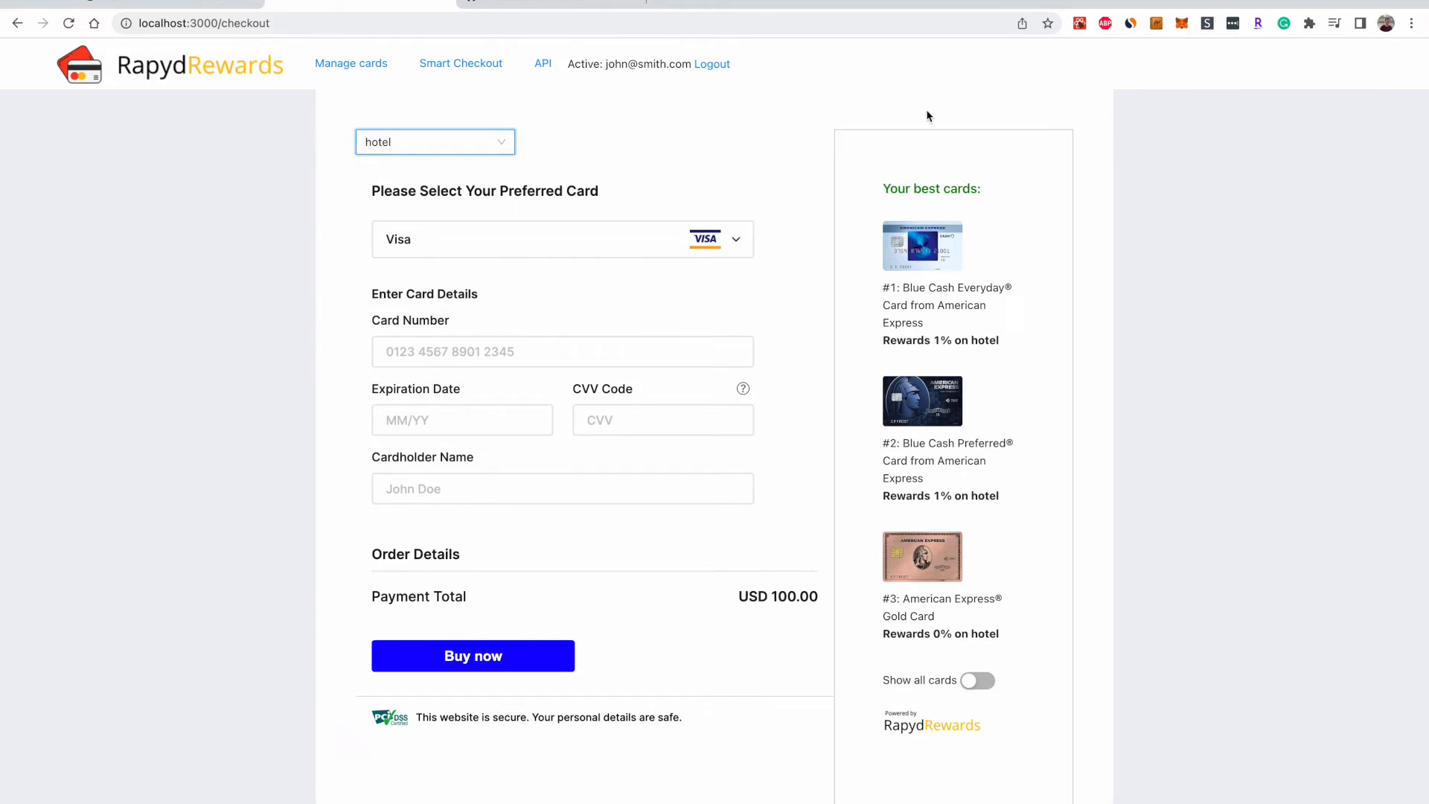
pyautogui.moveTo(926, 677)
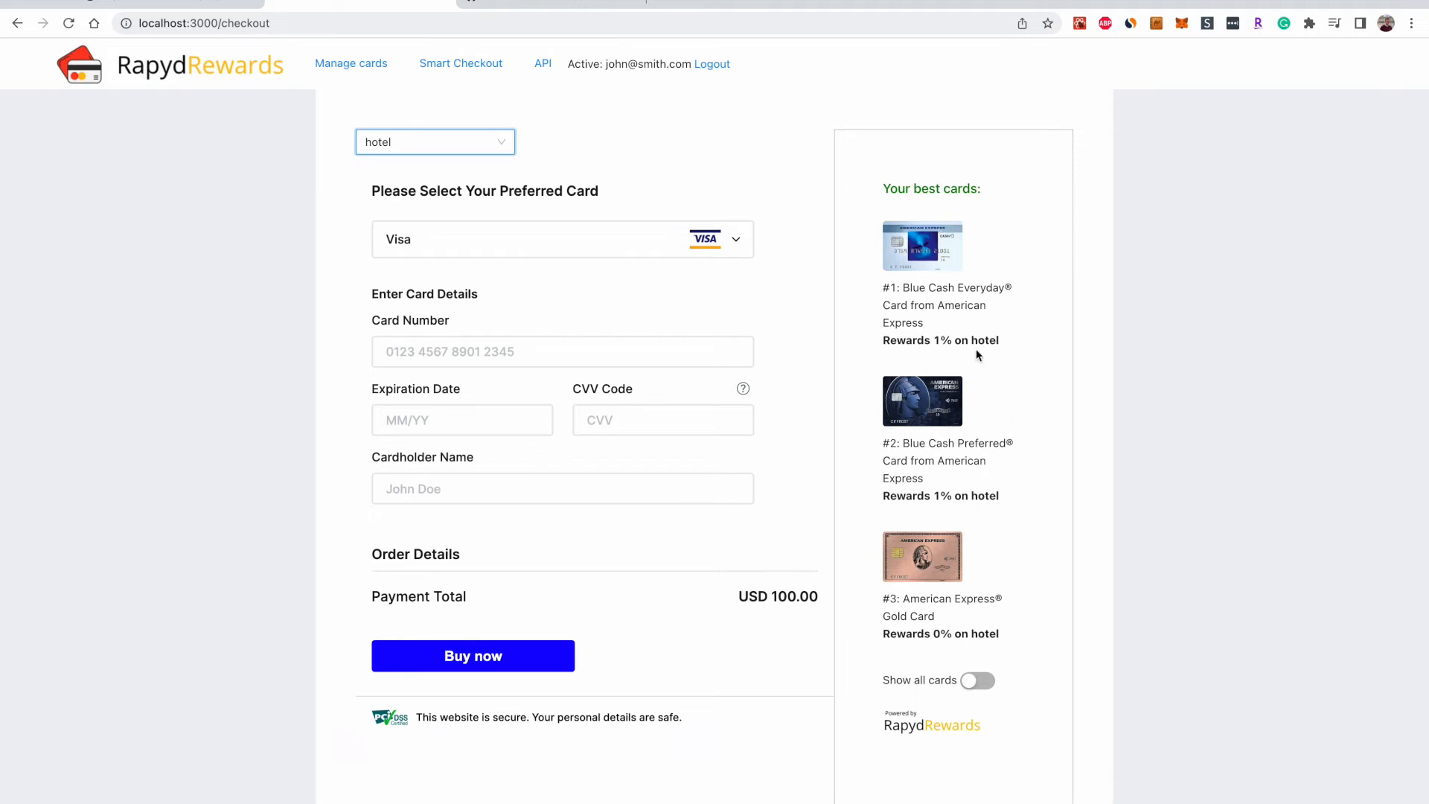
pyautogui.moveTo(978, 629)
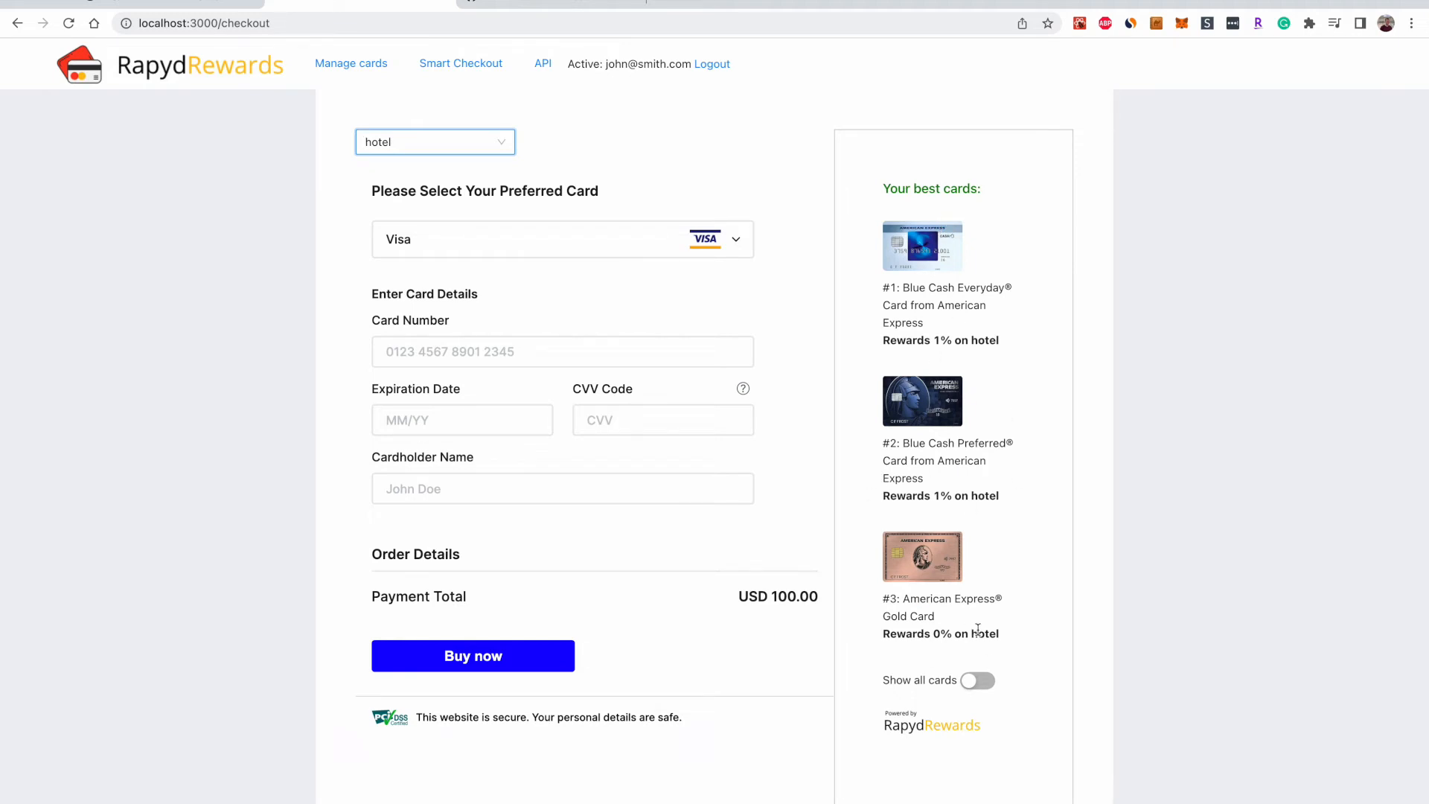
pyautogui.moveTo(994, 524)
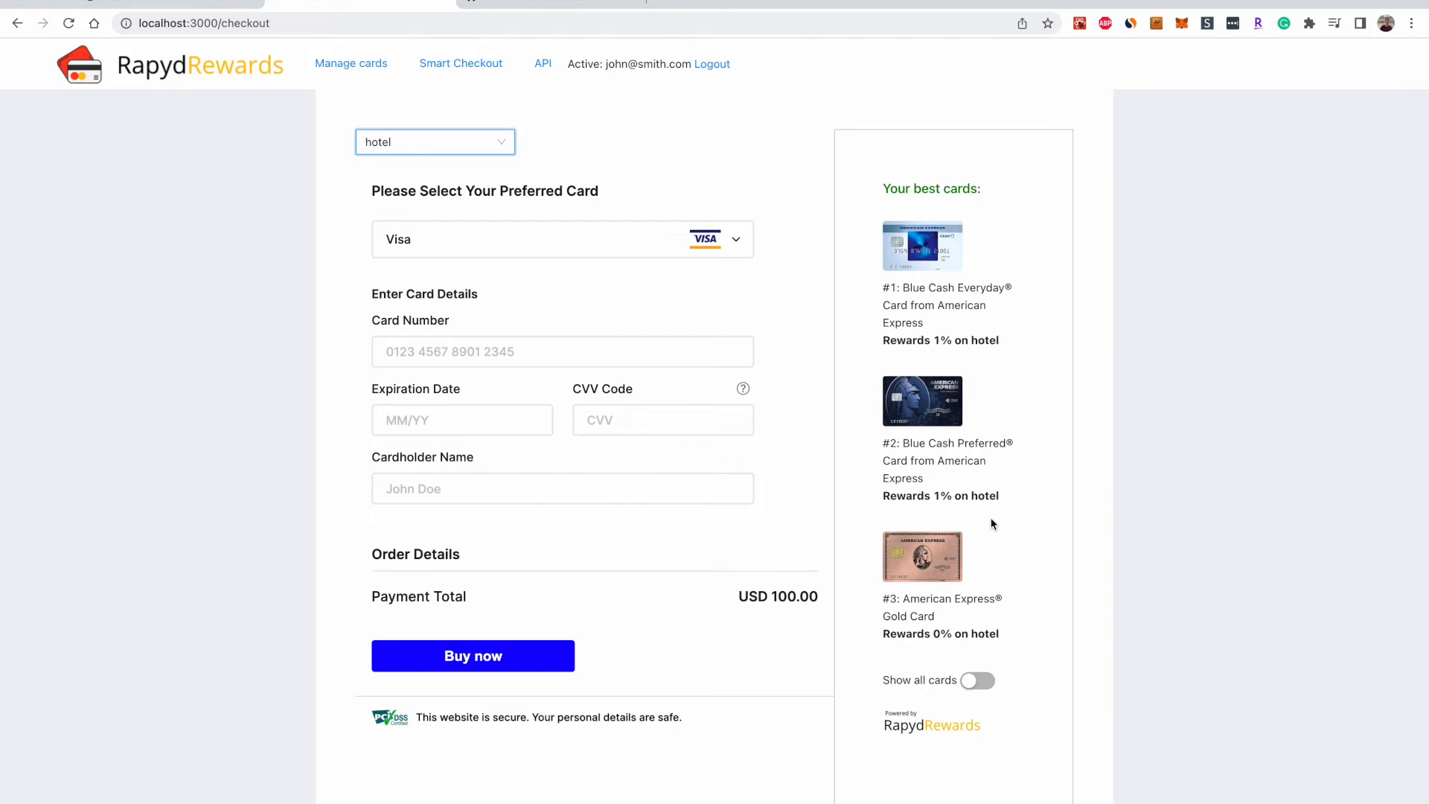
pyautogui.moveTo(931, 365)
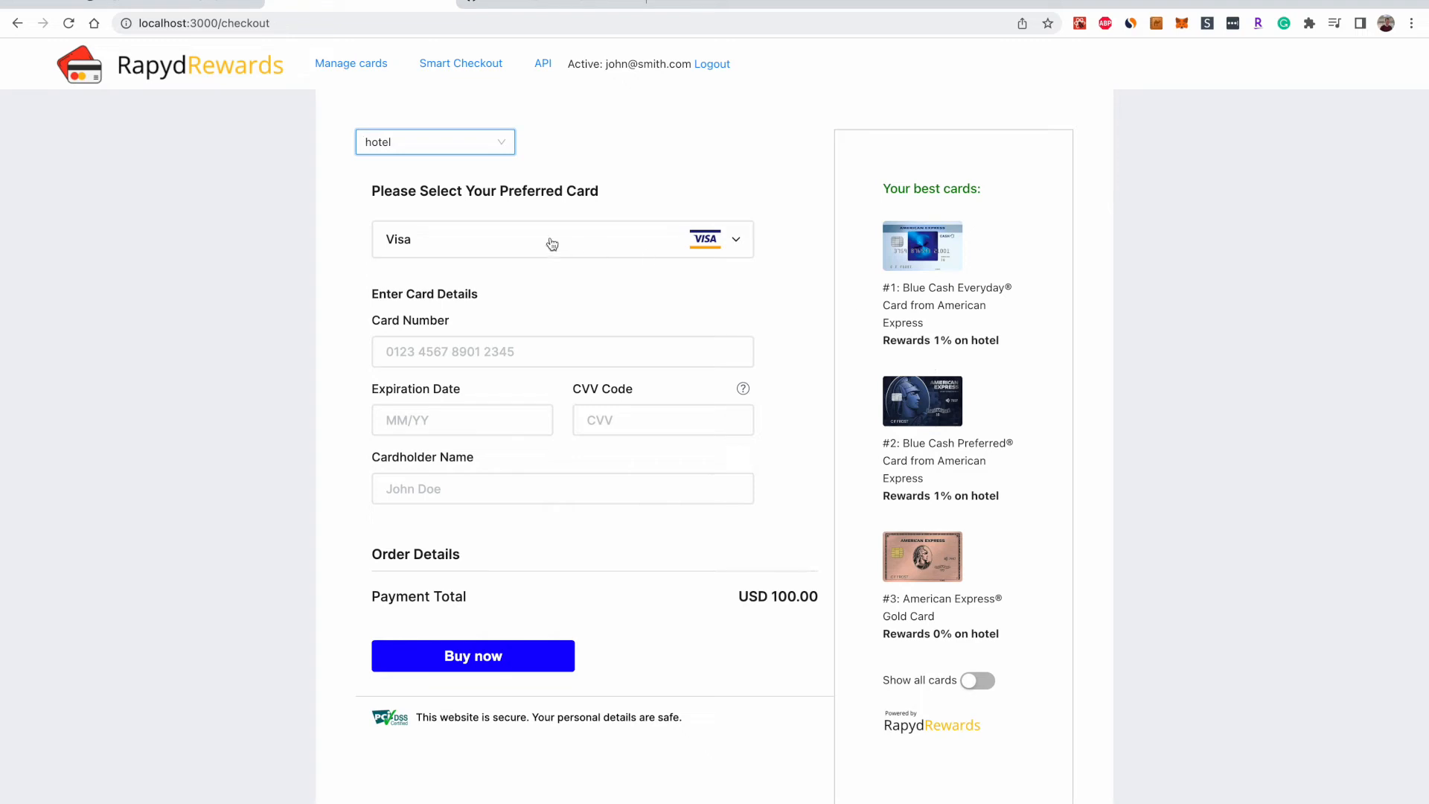
pyautogui.moveTo(415, 374)
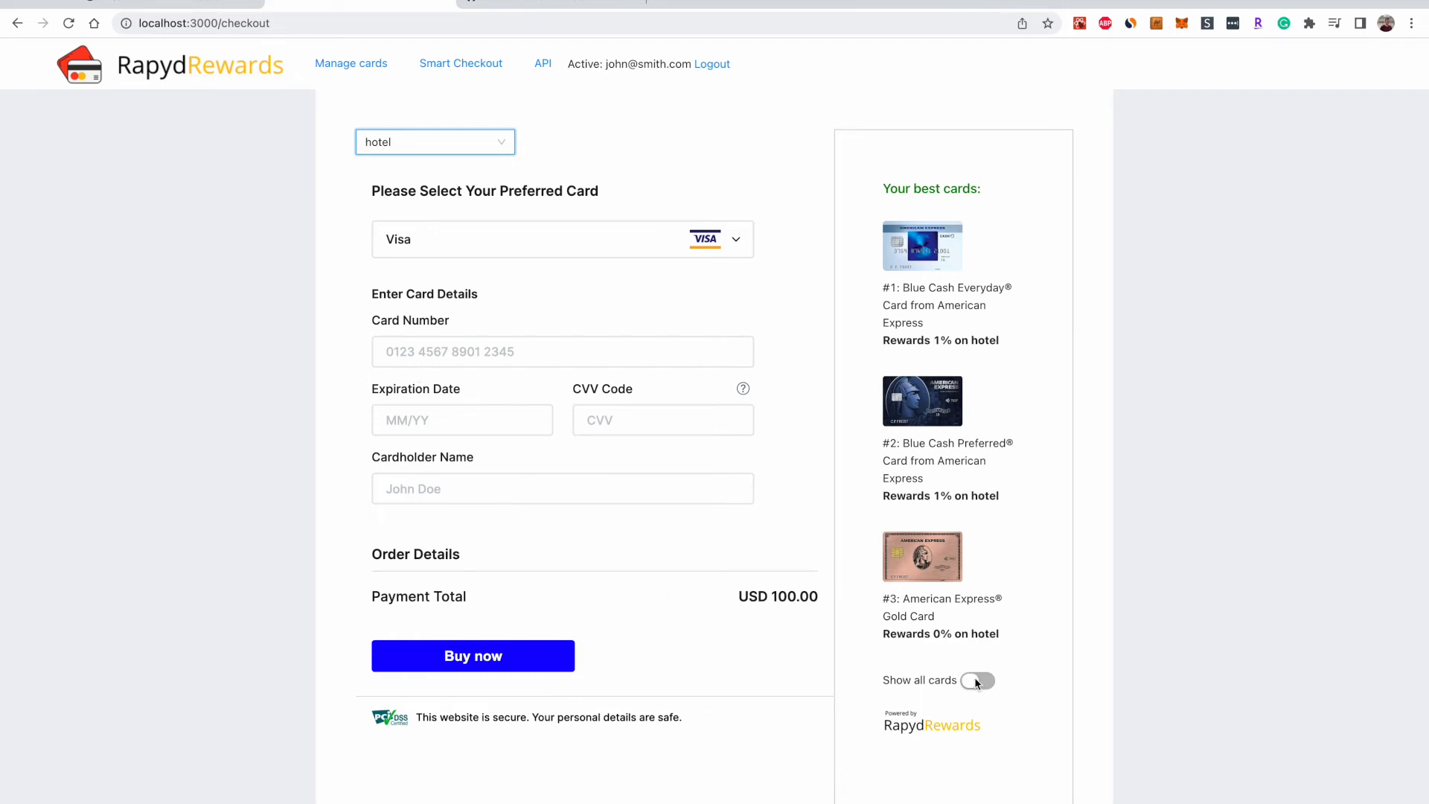
# - Turn on 'Show all cards' to list new hotel cards with apply links
pyautogui.click(977, 679)
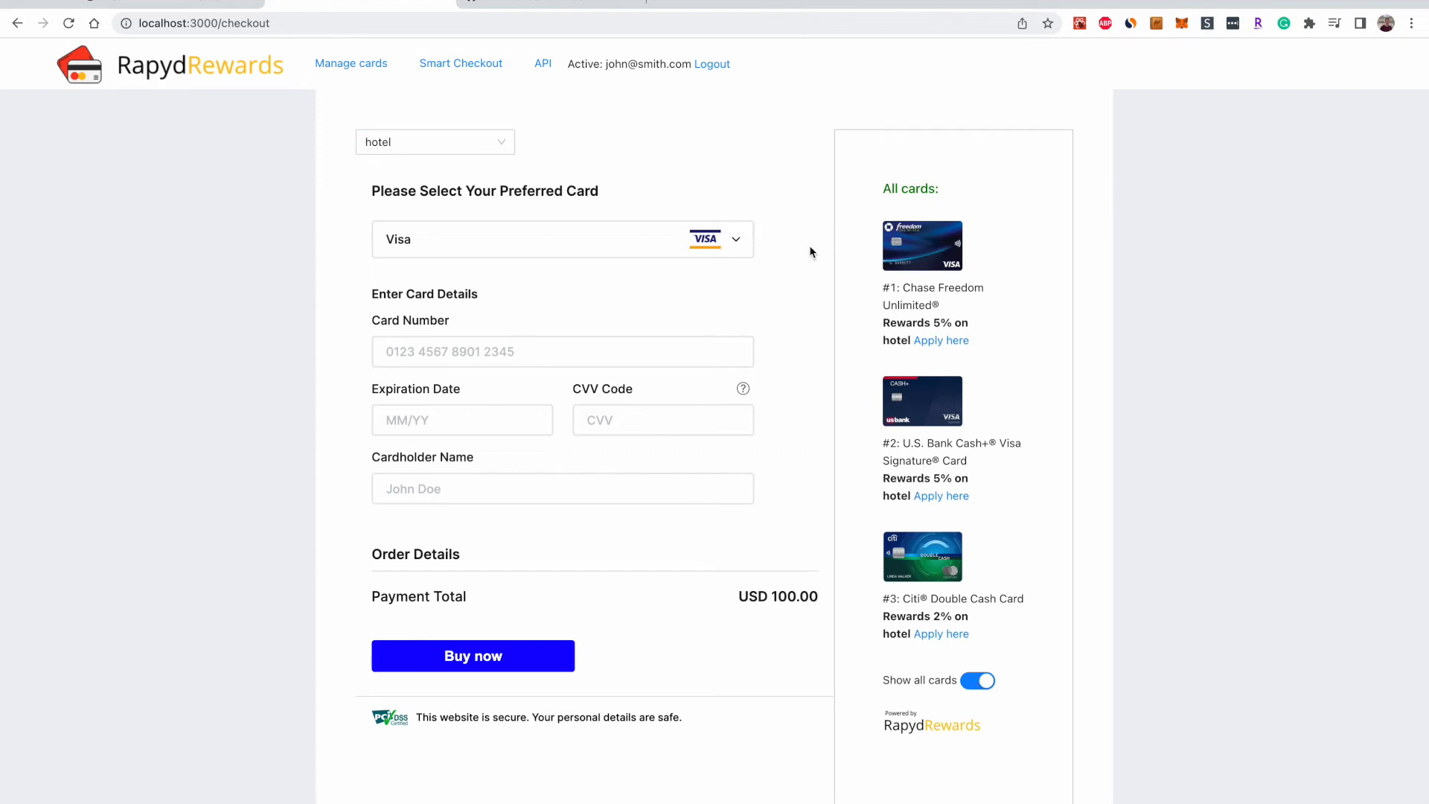
pyautogui.moveTo(820, 264)
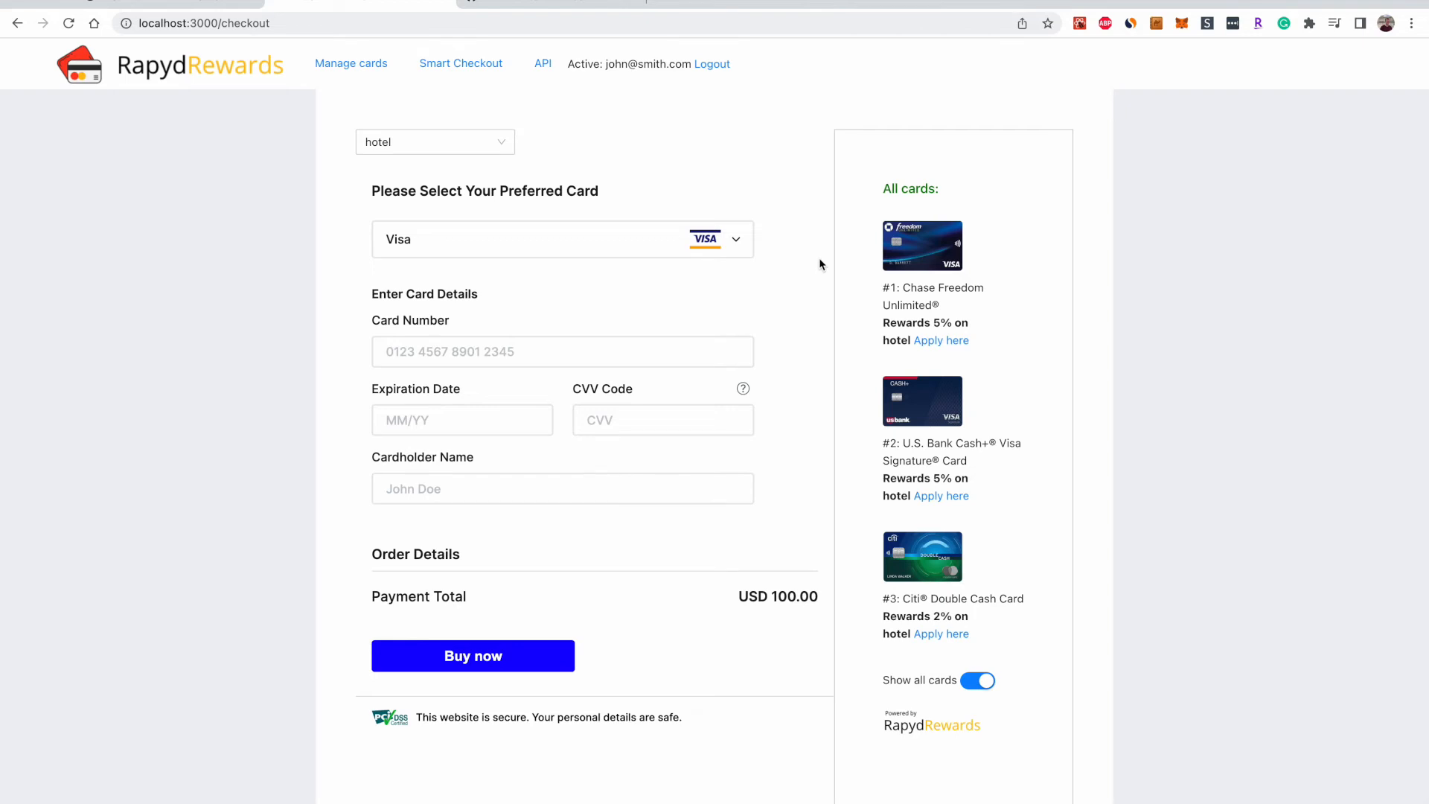
pyautogui.moveTo(942, 336)
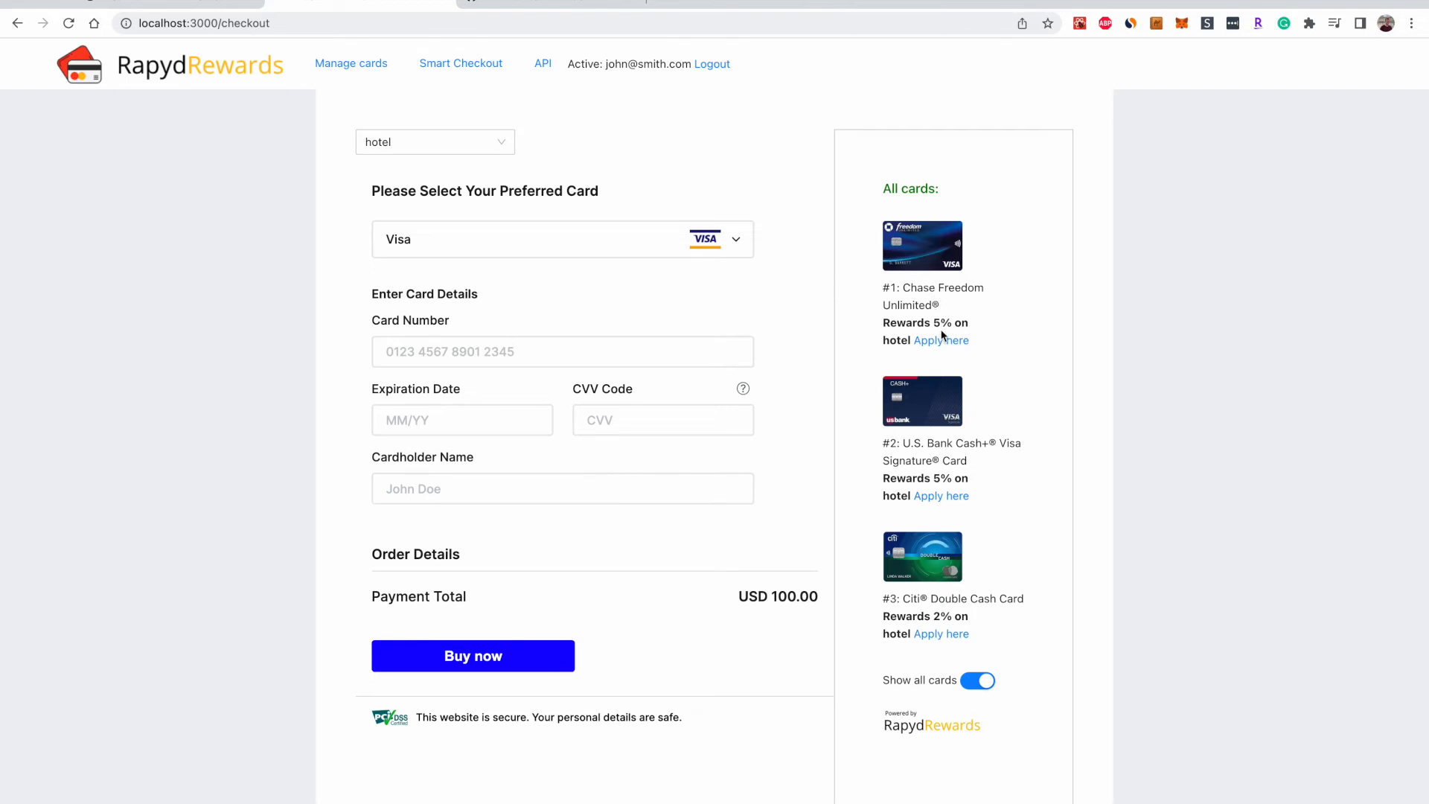
pyautogui.moveTo(941, 340)
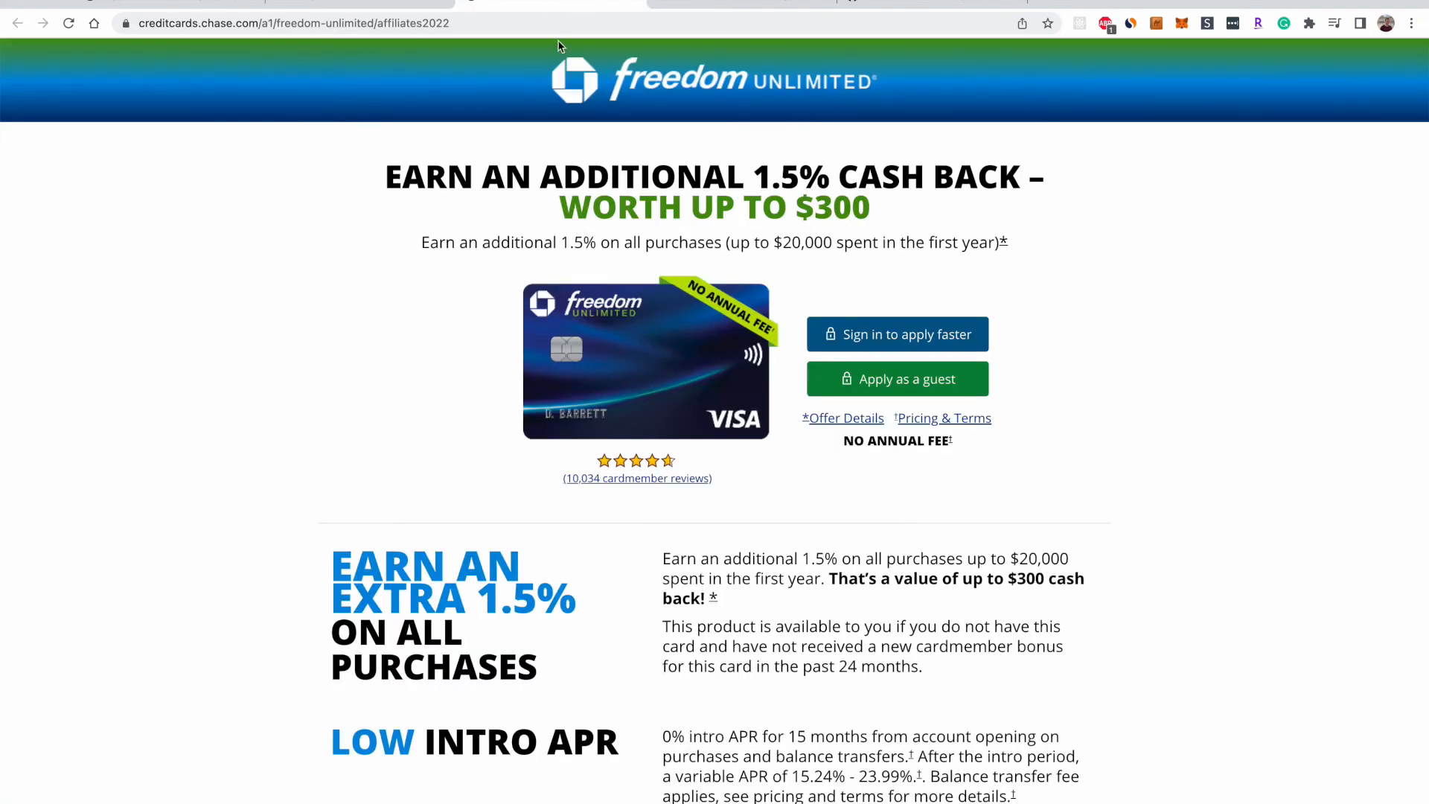
pyautogui.moveTo(470, 192)
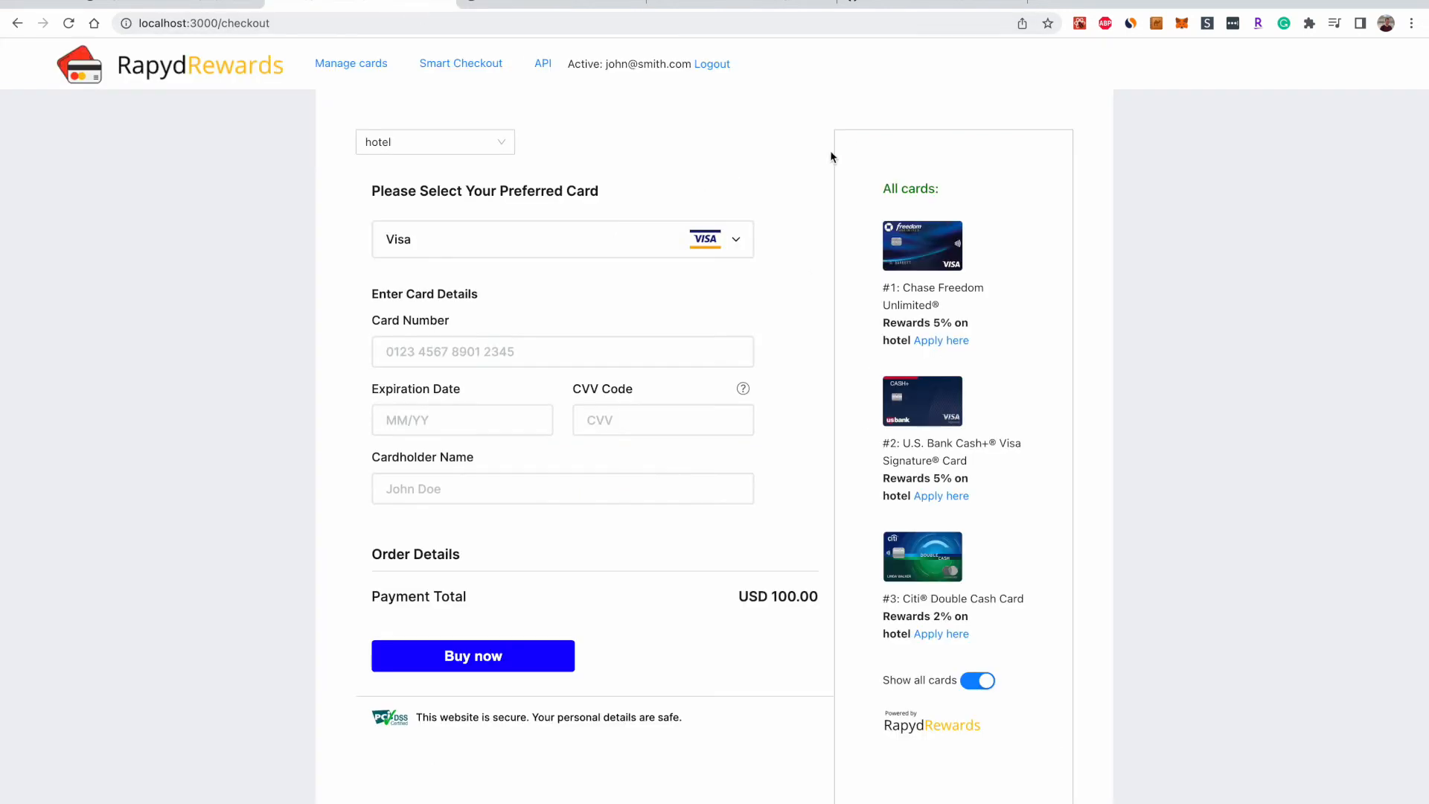
pyautogui.moveTo(965, 275)
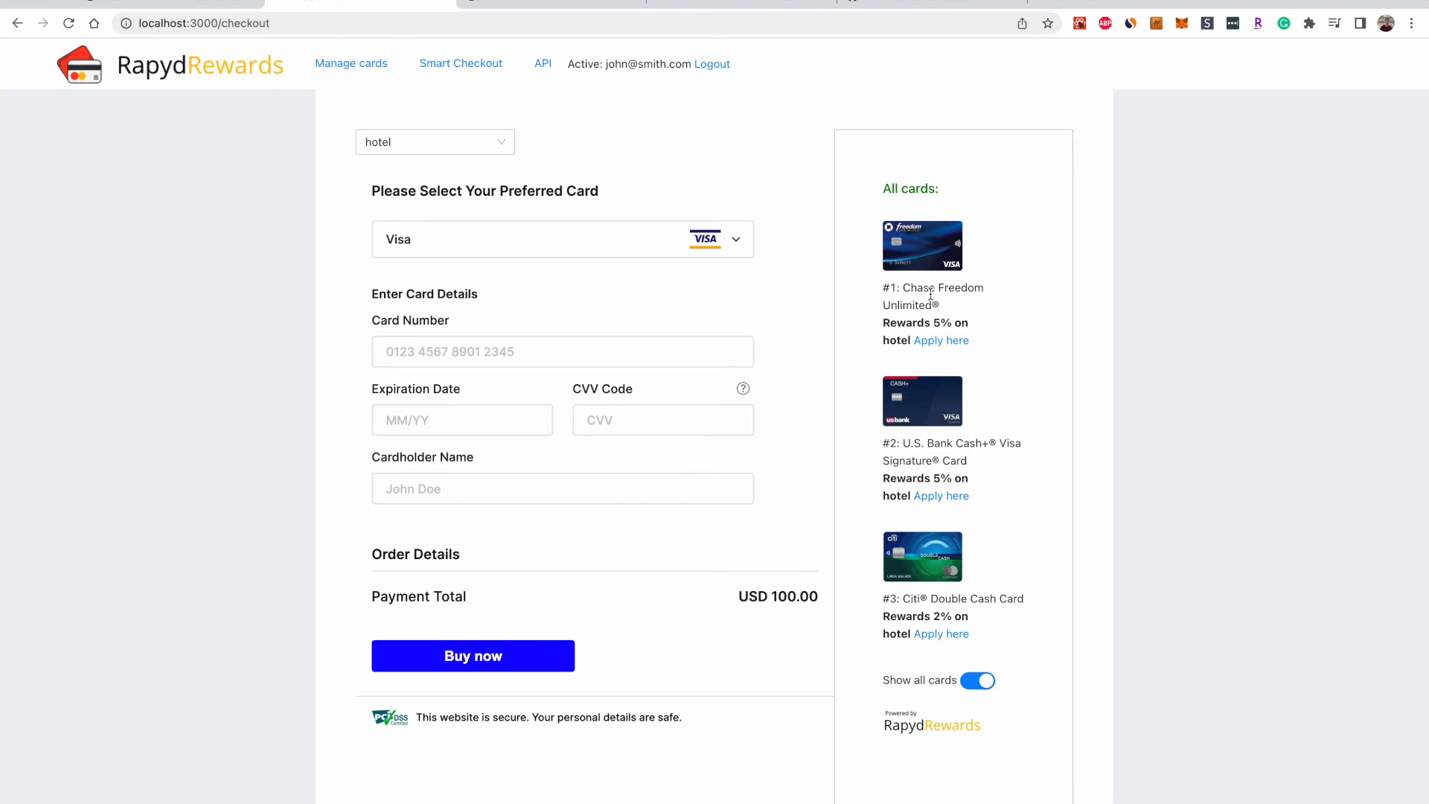
# - Go from the checkout's category field to the API documentation page
pyautogui.click(435, 141)
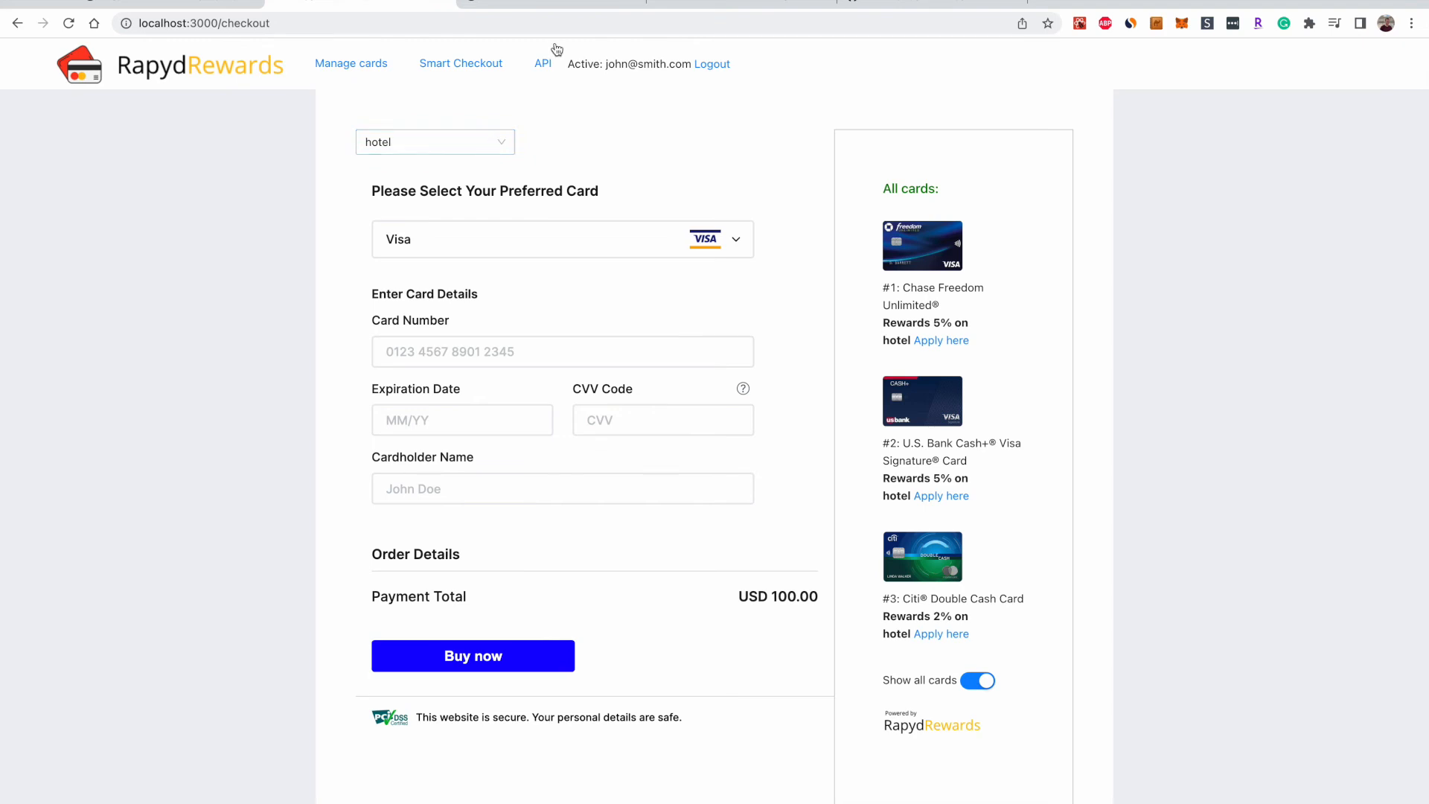
pyautogui.click(544, 64)
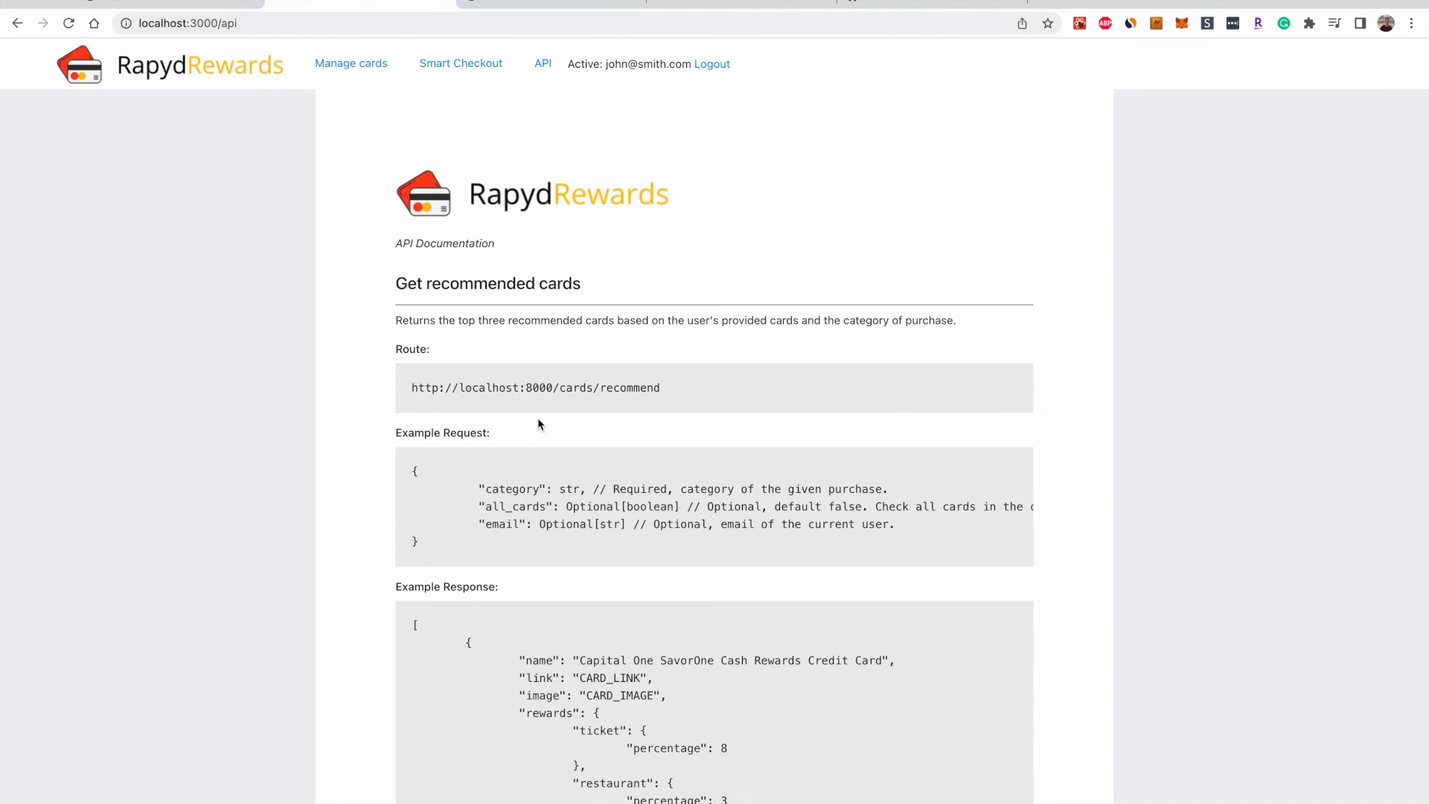
pyautogui.moveTo(570, 488)
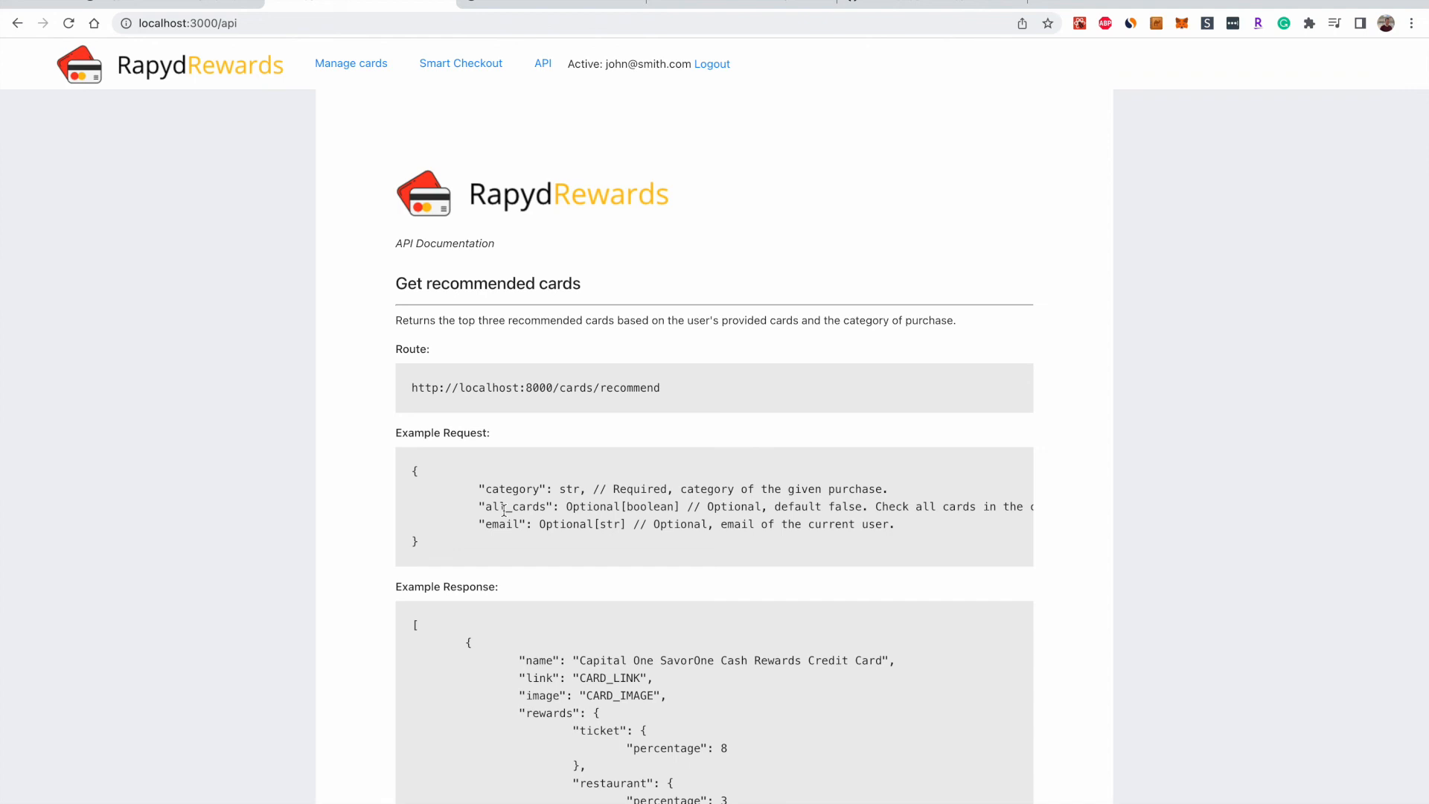
pyautogui.moveTo(577, 451)
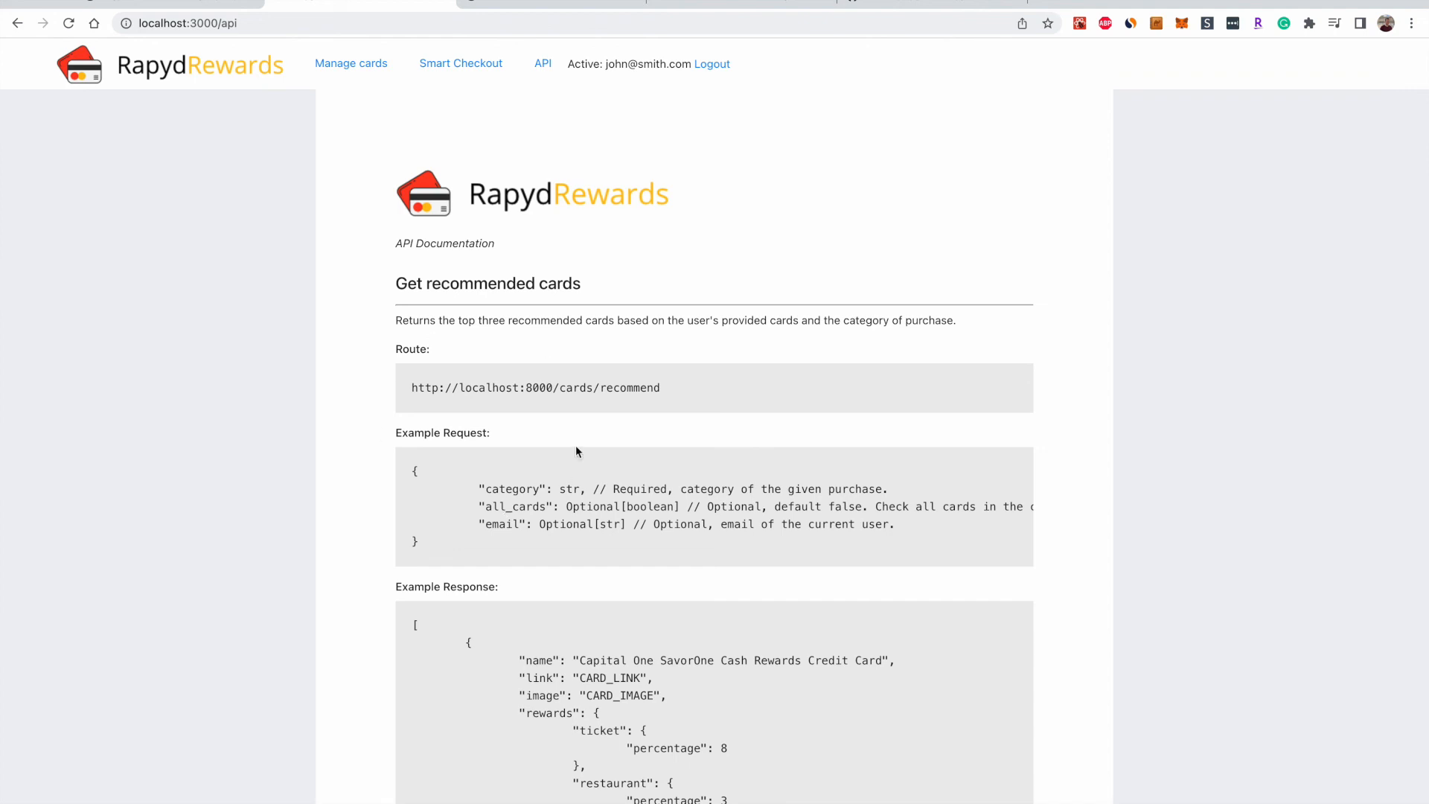
pyautogui.moveTo(628, 121)
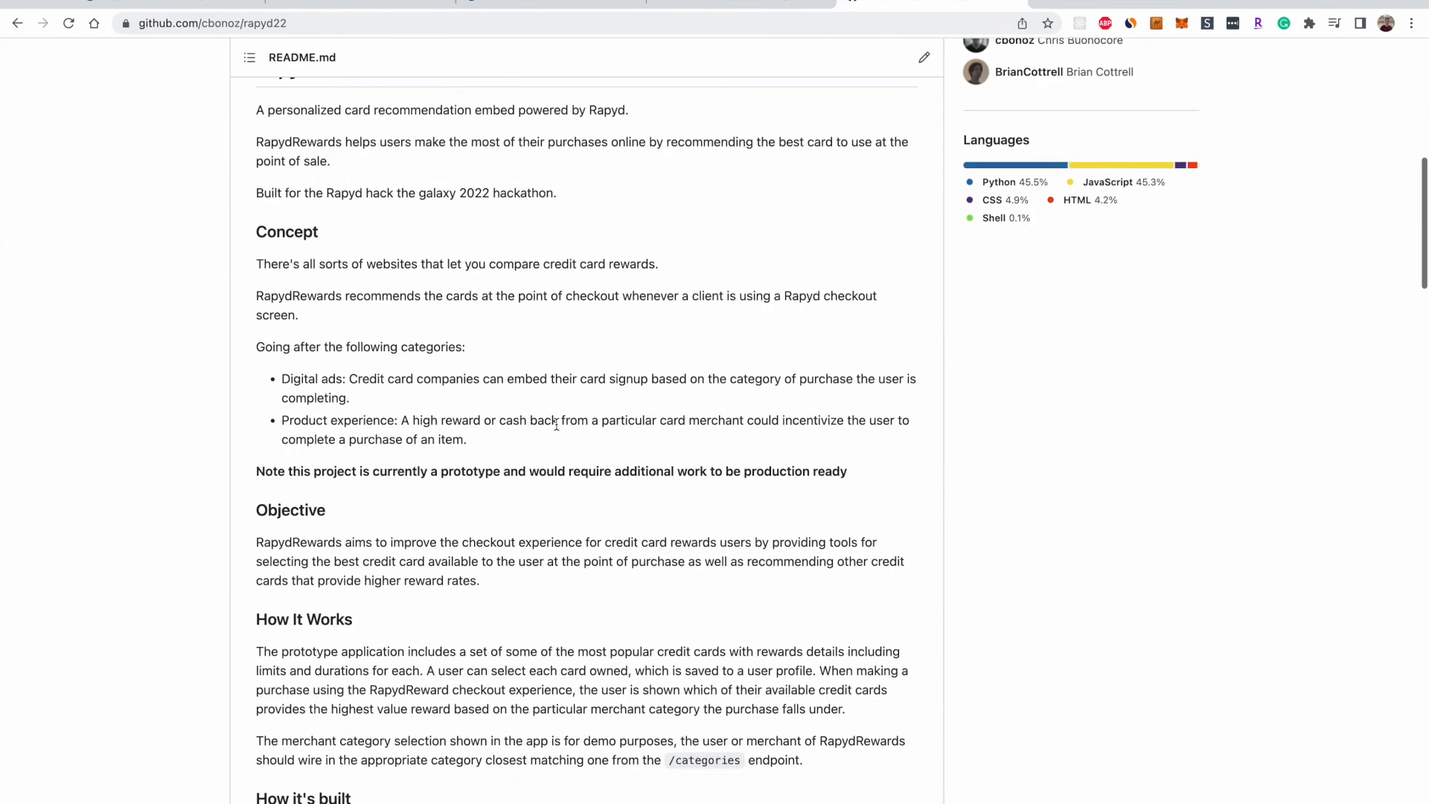
# - Scroll through the project's GitHub README.md
pyautogui.scroll(-3)
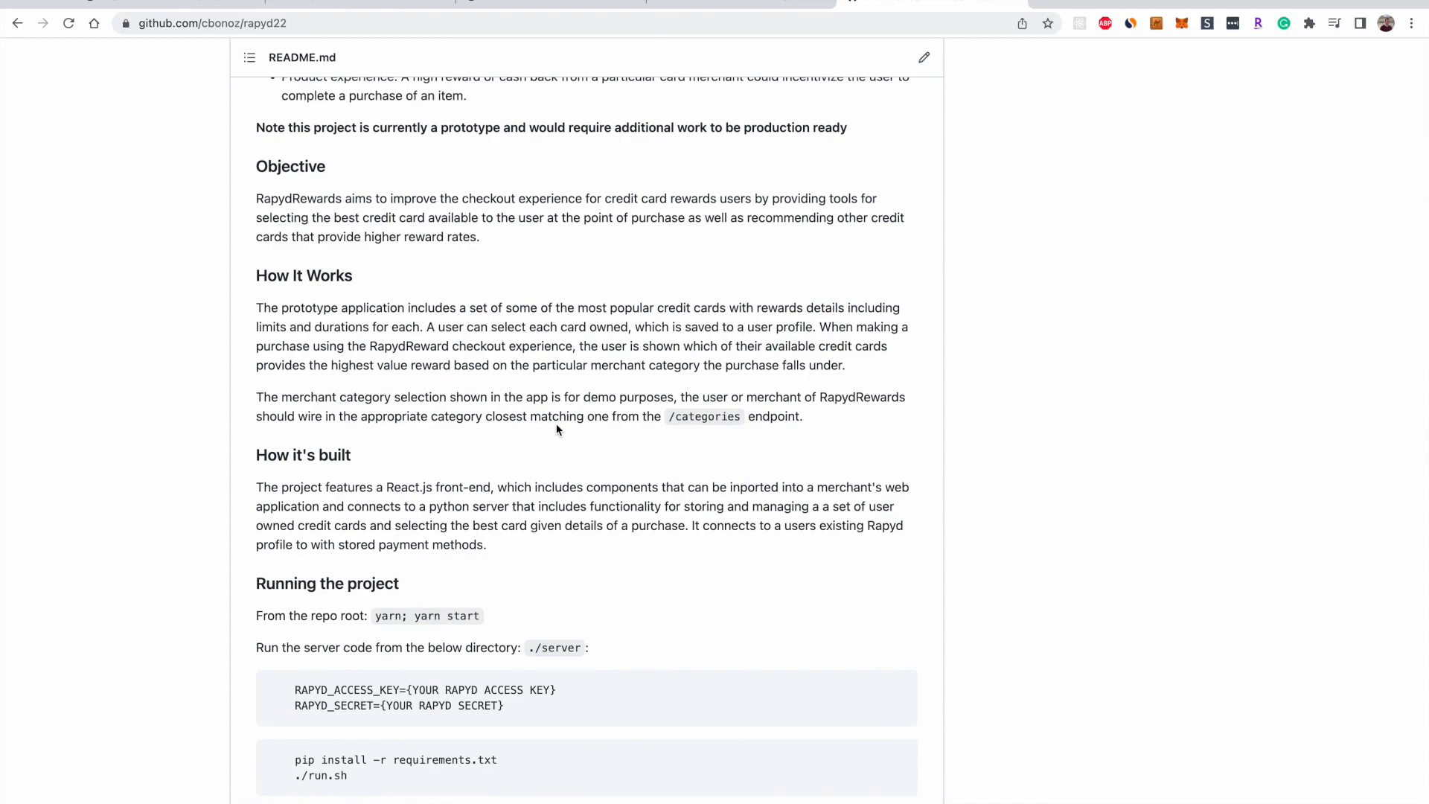